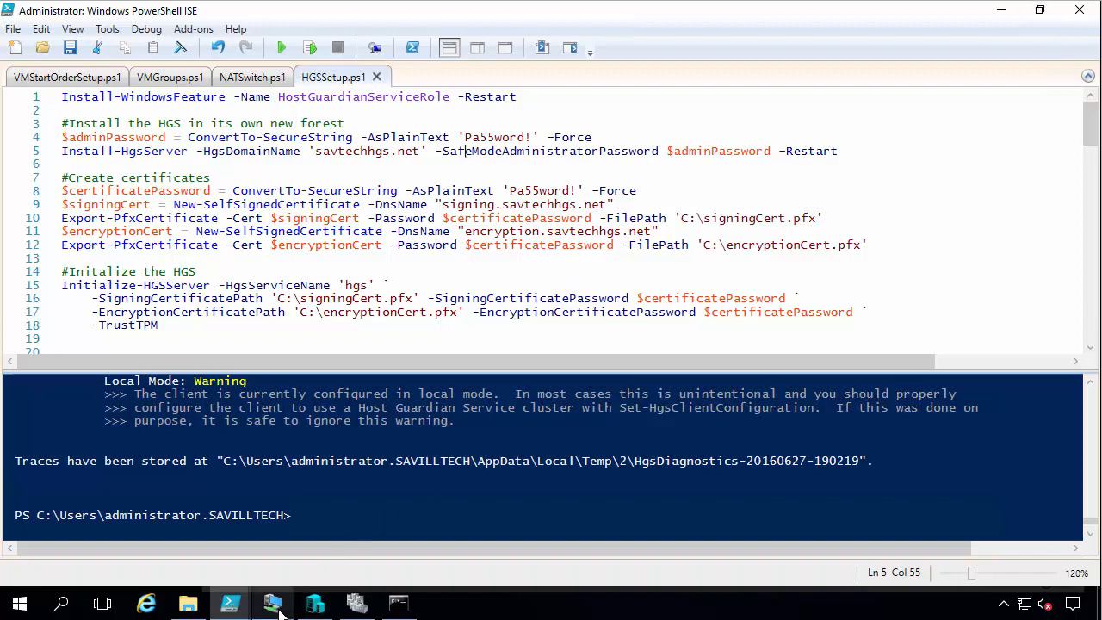
Review the HGS domain savtechhgs.net, service name hgs and the Set-HgsServer -TrustActiveDirectory line
left_click(272, 603)
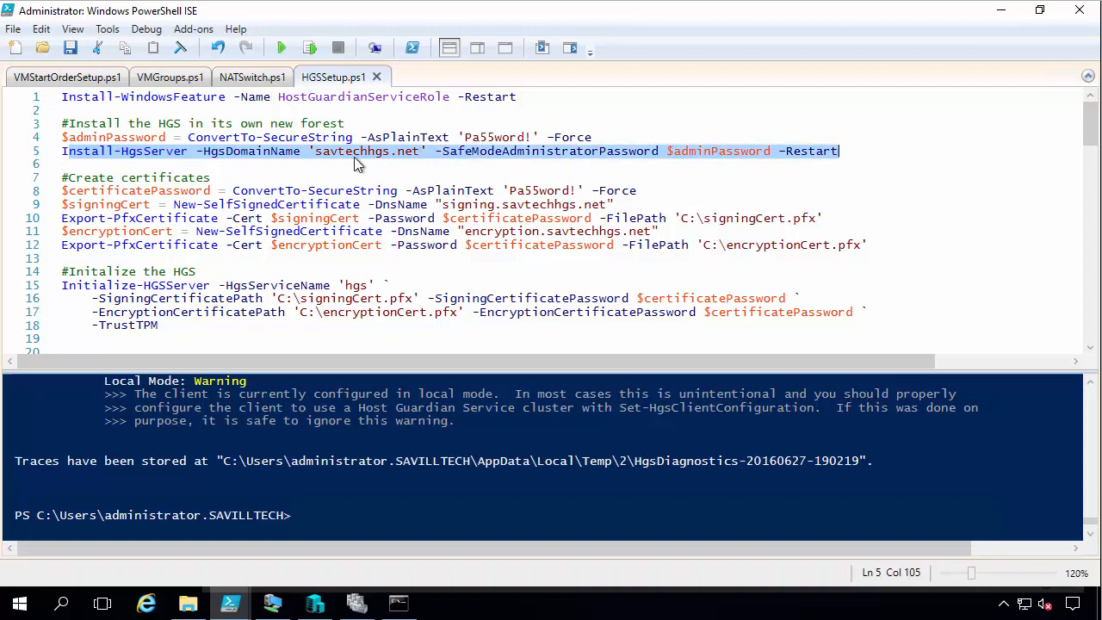
left_click(317, 151)
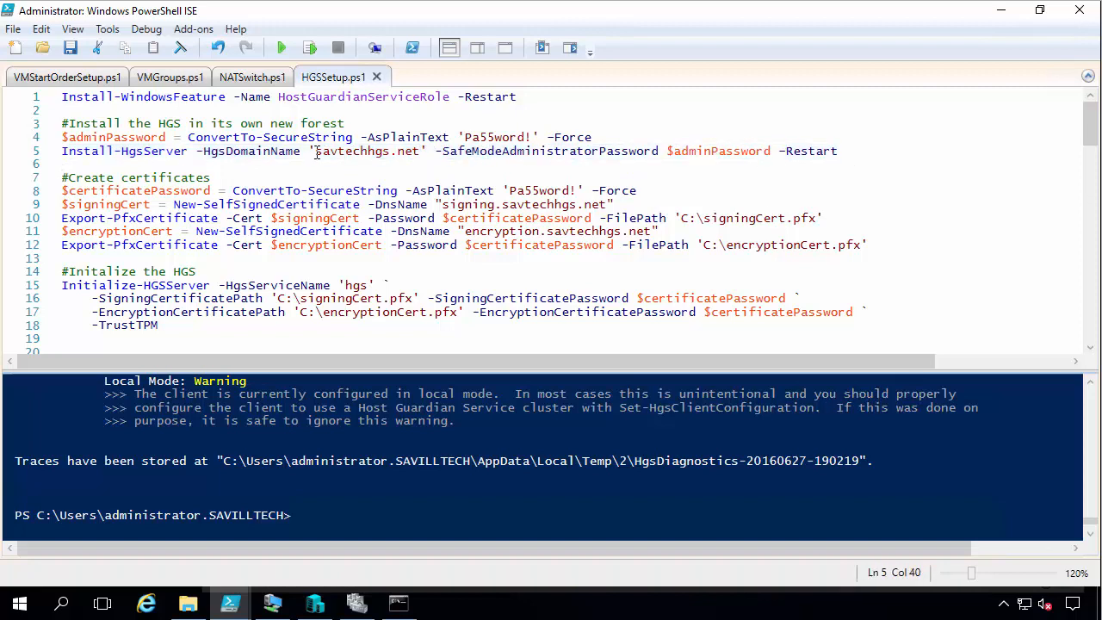
double_click(366, 151)
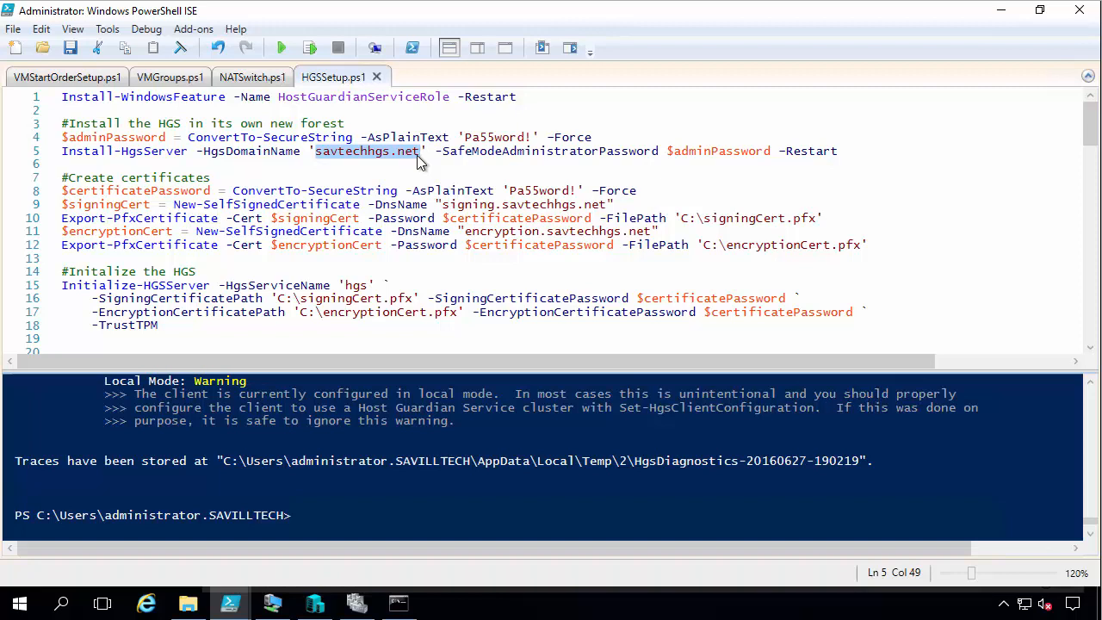
mouse_move(405, 172)
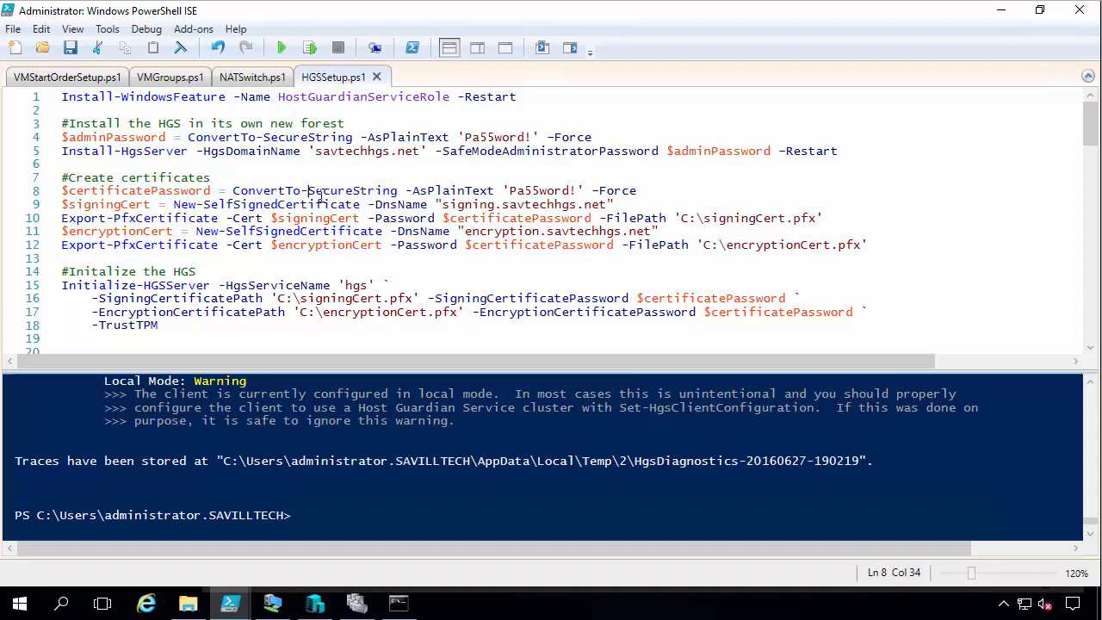
scroll("down", 3)
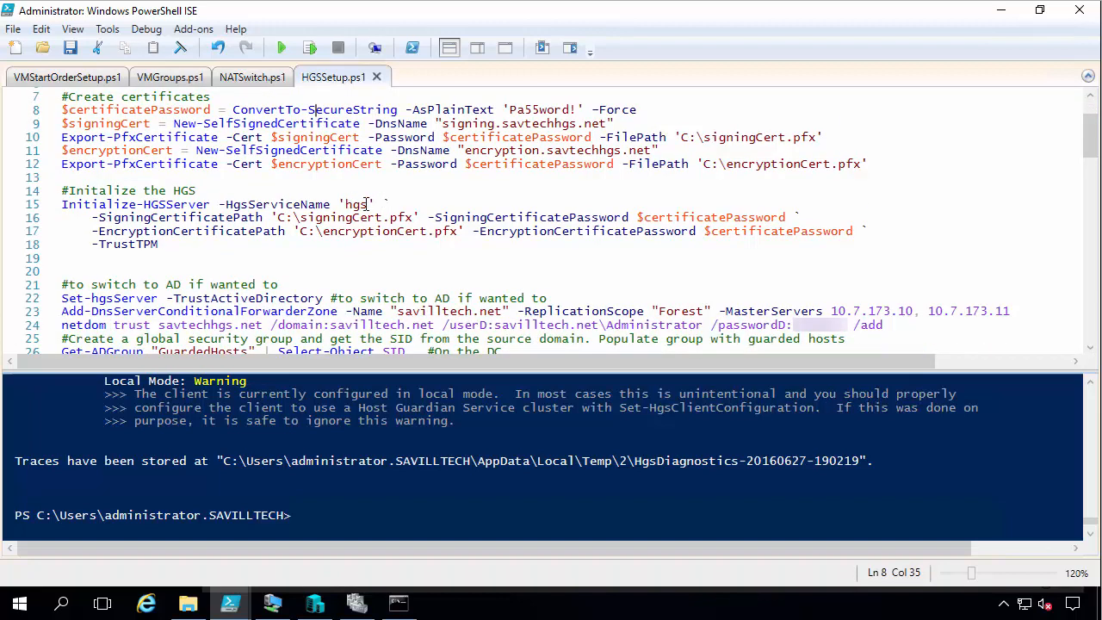
double_click(357, 203)
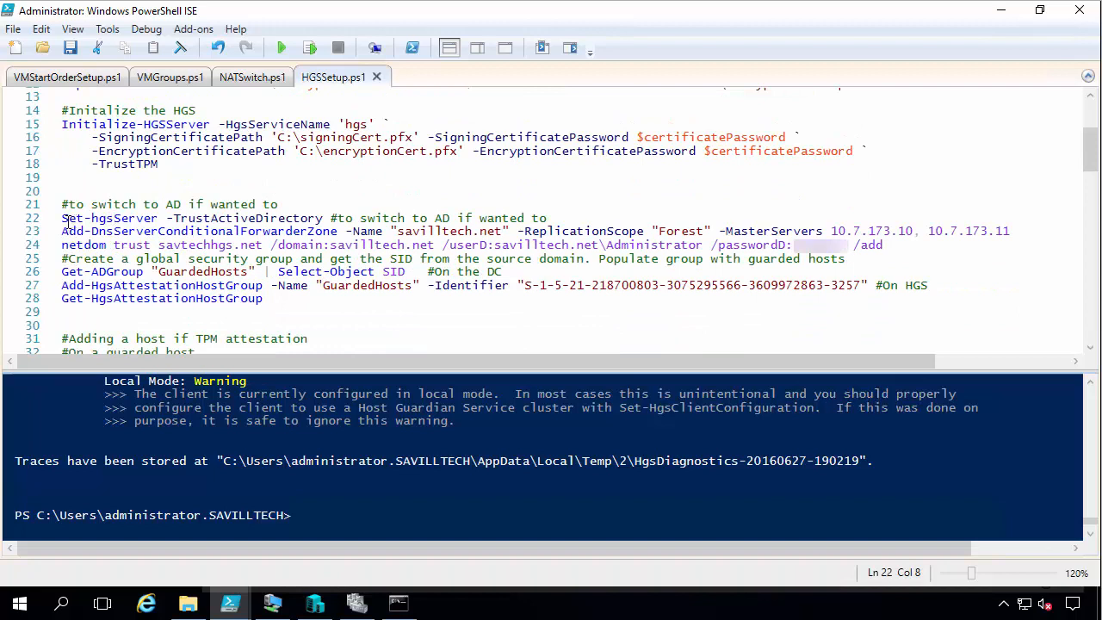
left_click_drag(62, 217, 327, 217)
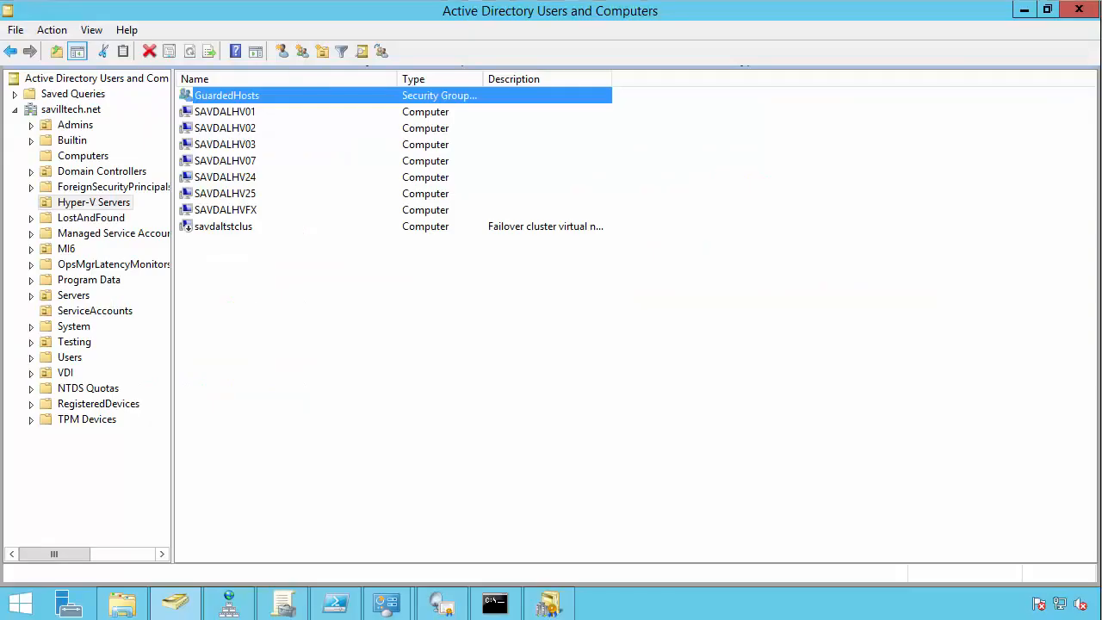
Check that the GuardedHosts group lists SAVDALHV07 as its only member
double_click(228, 94)
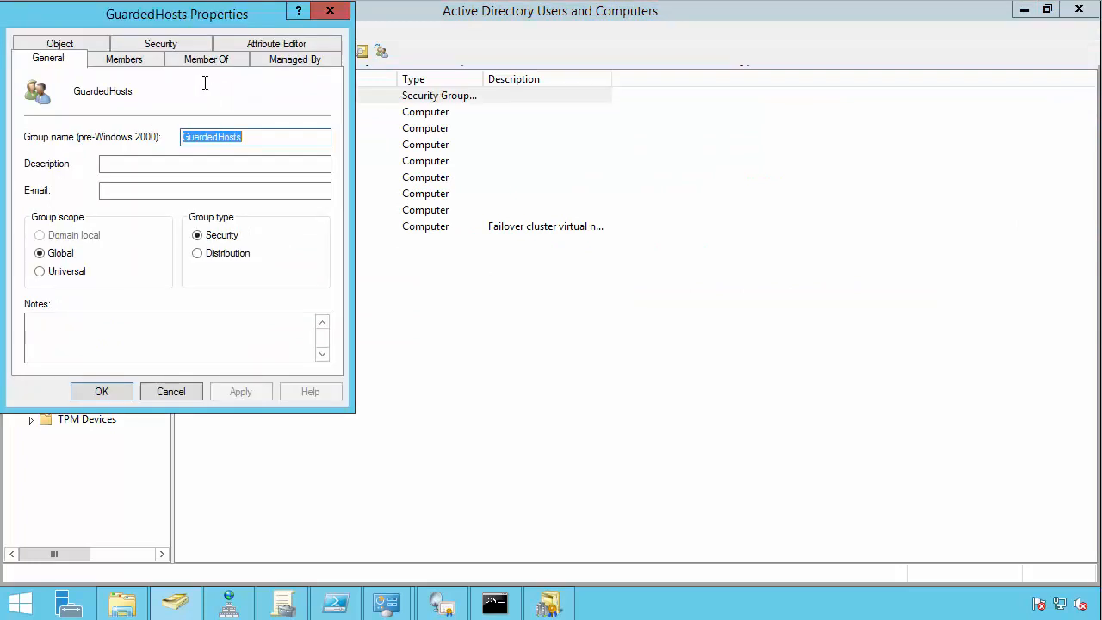
left_click(124, 58)
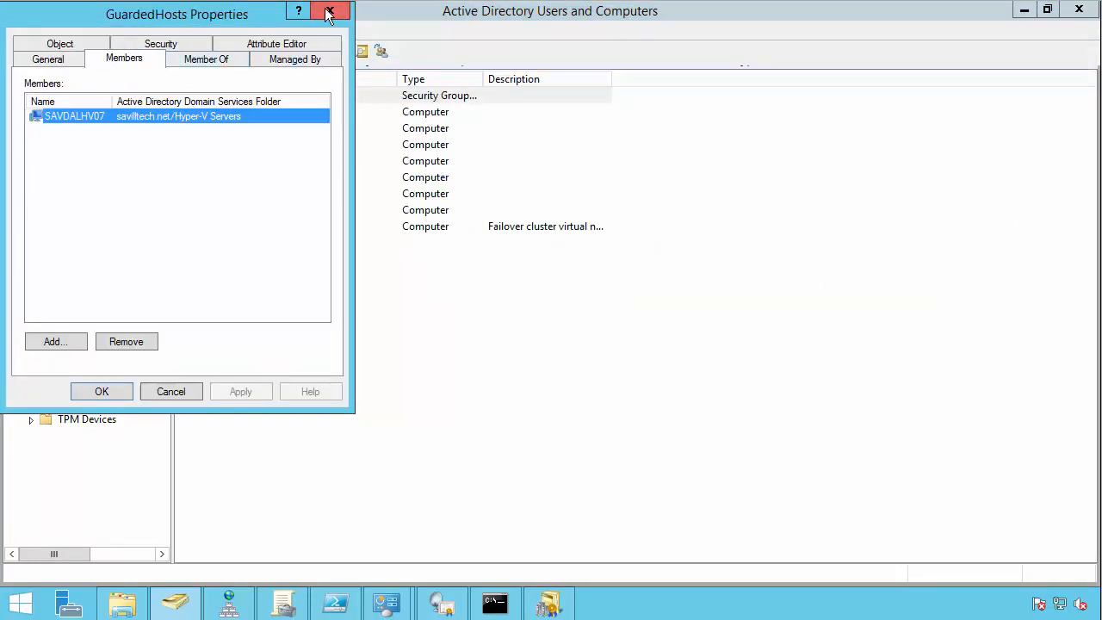
left_click(331, 11)
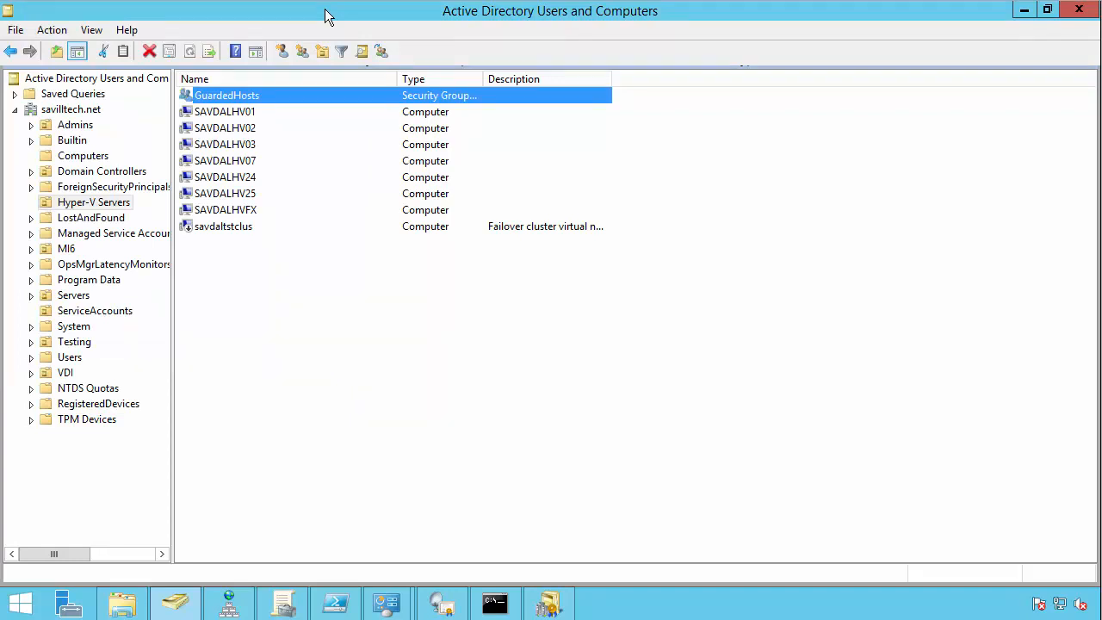
mouse_move(93, 129)
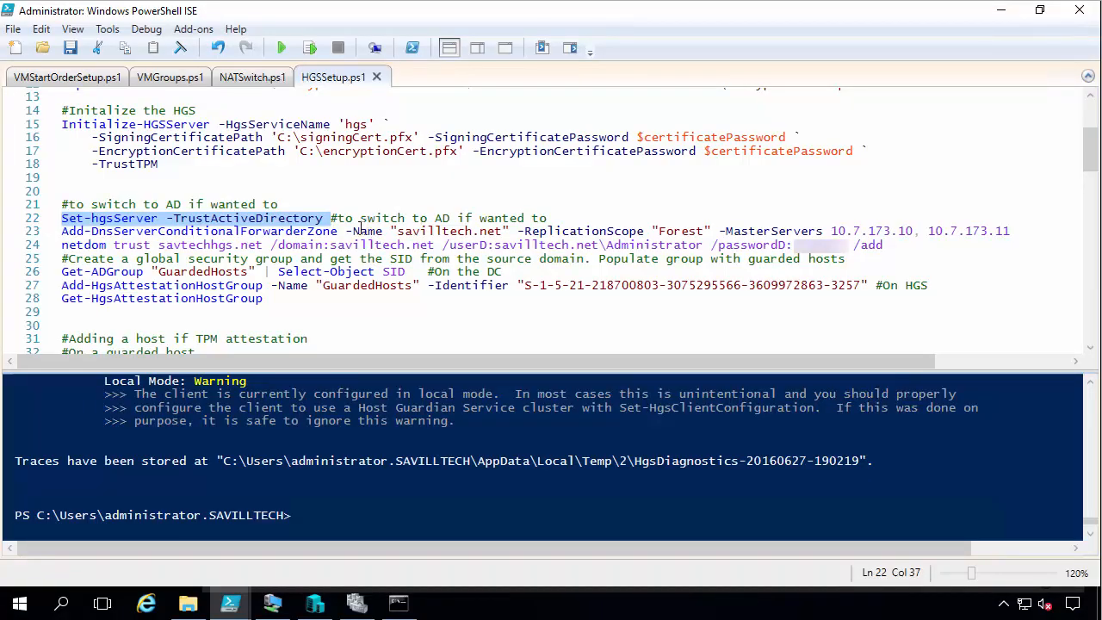
Review the Add-DnsServerConditionalForwarderZone line for the savilltech.net zone
left_click(353, 231)
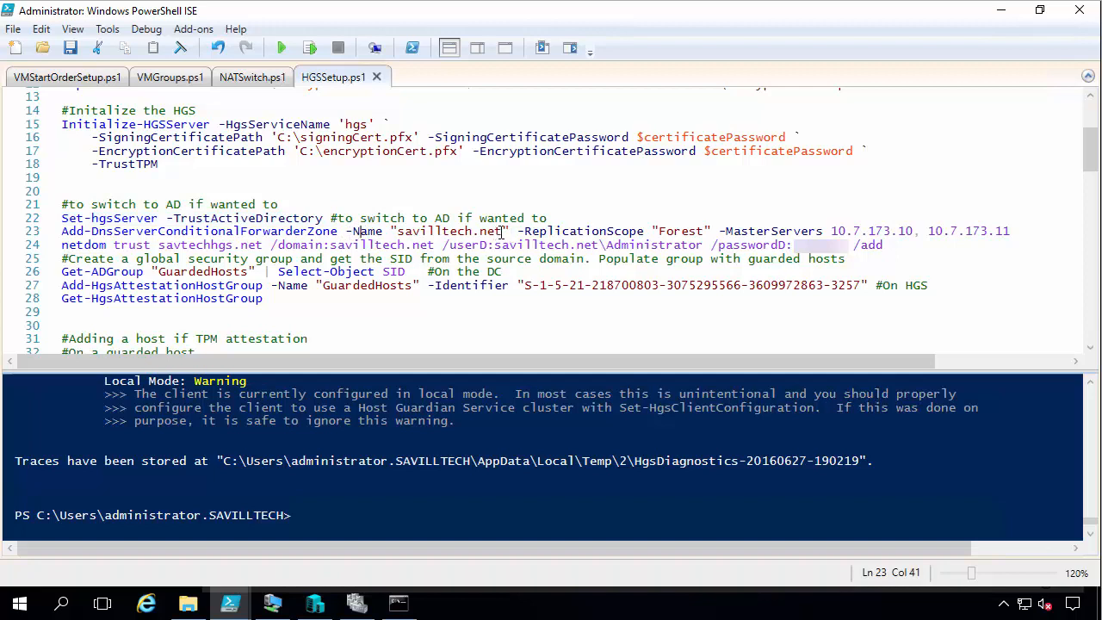
double_click(448, 231)
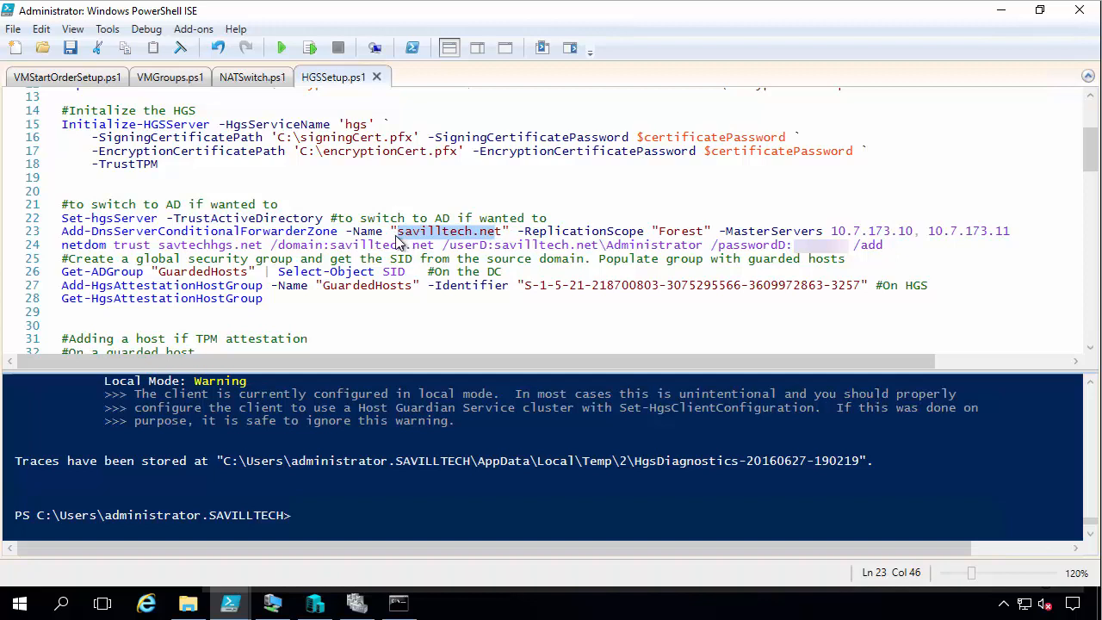
left_click(396, 231)
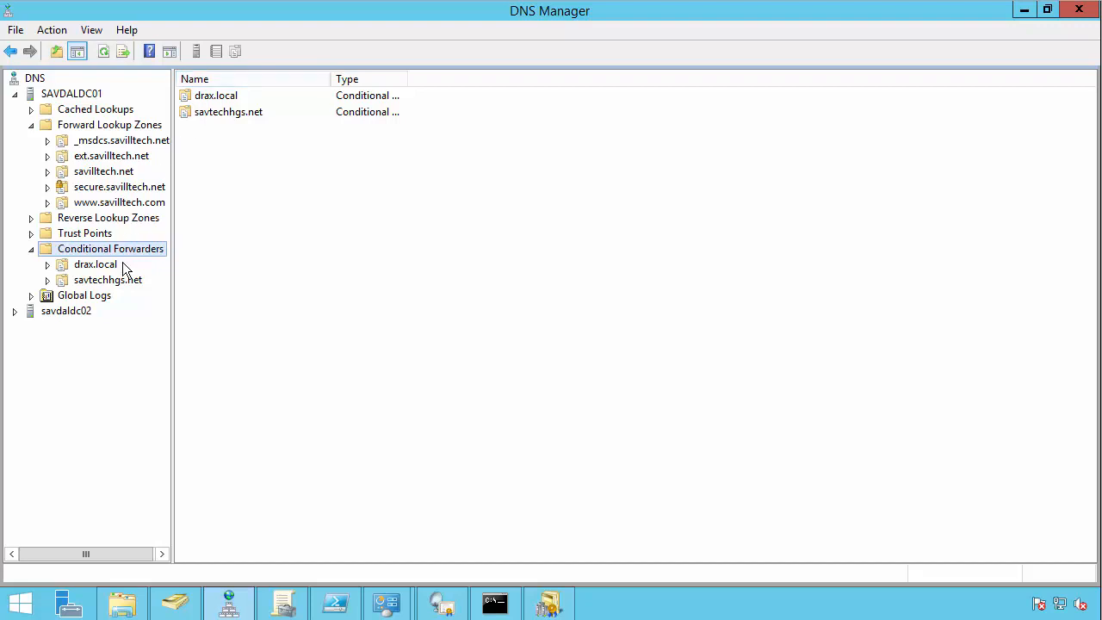
View the savtechhgs.net conditional forwarder's master address 10.7.173.18 and return to the script
left_click(106, 279)
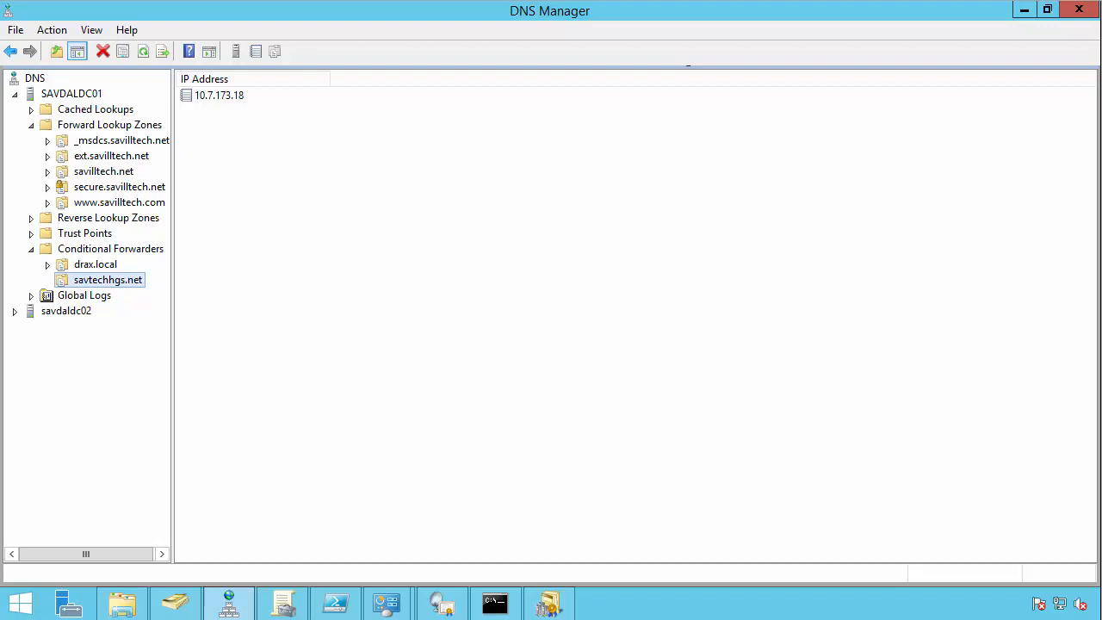
left_click(227, 603)
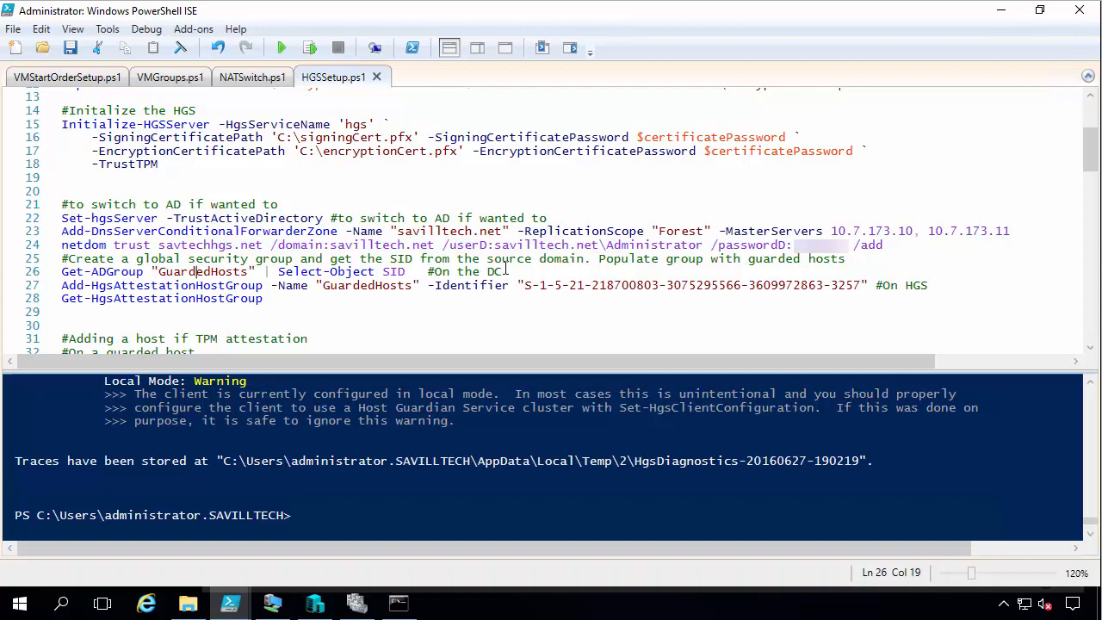
left_click_drag(286, 272, 503, 272)
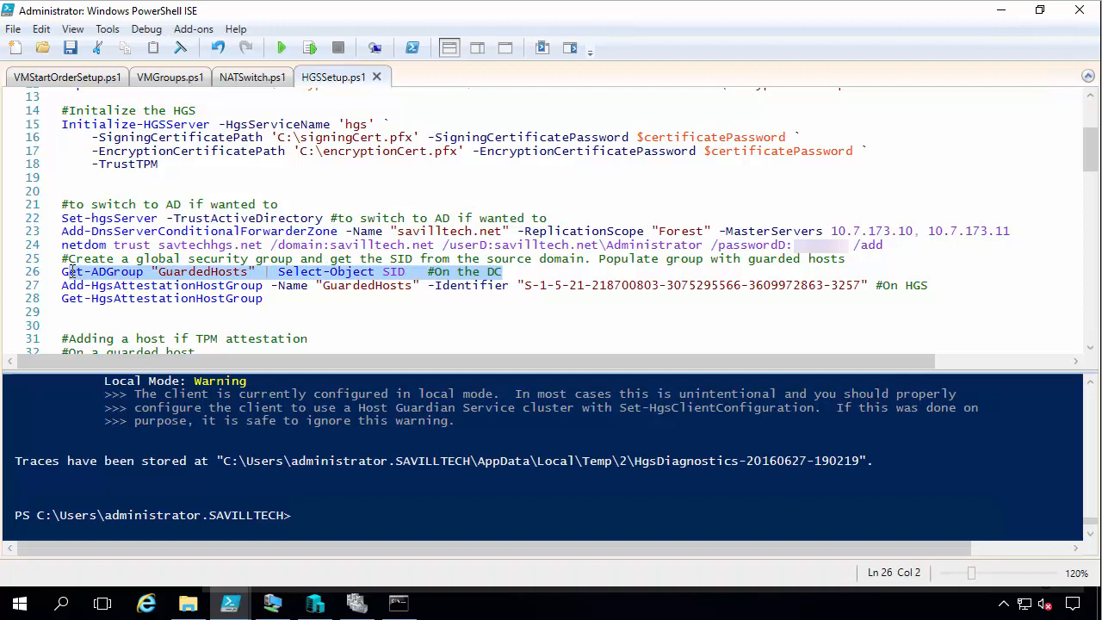
left_click(379, 285)
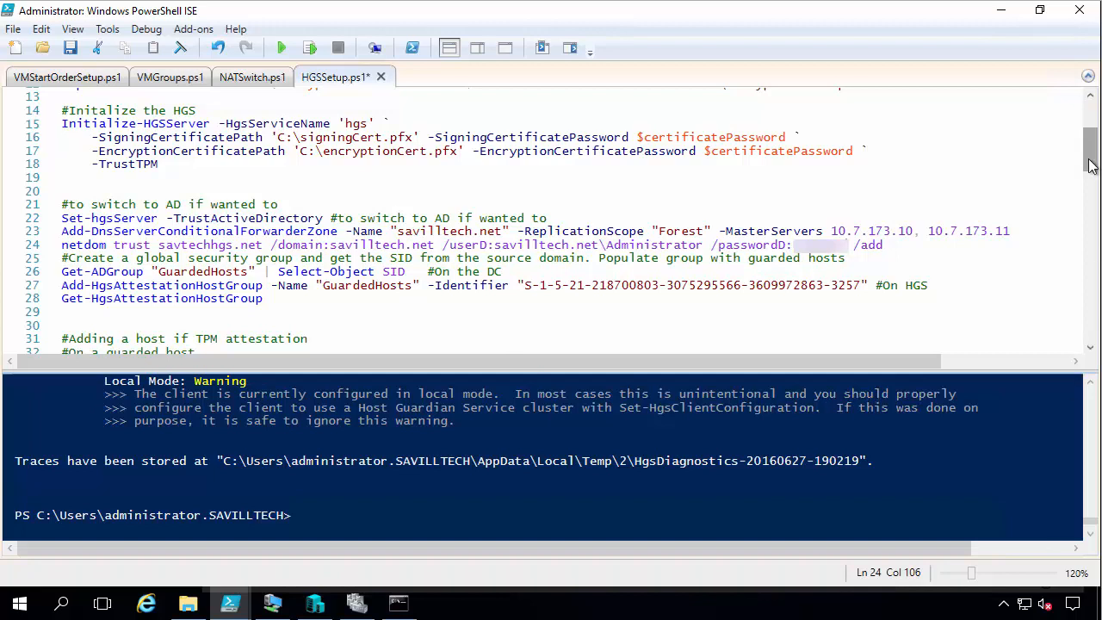
scroll("down", 3)
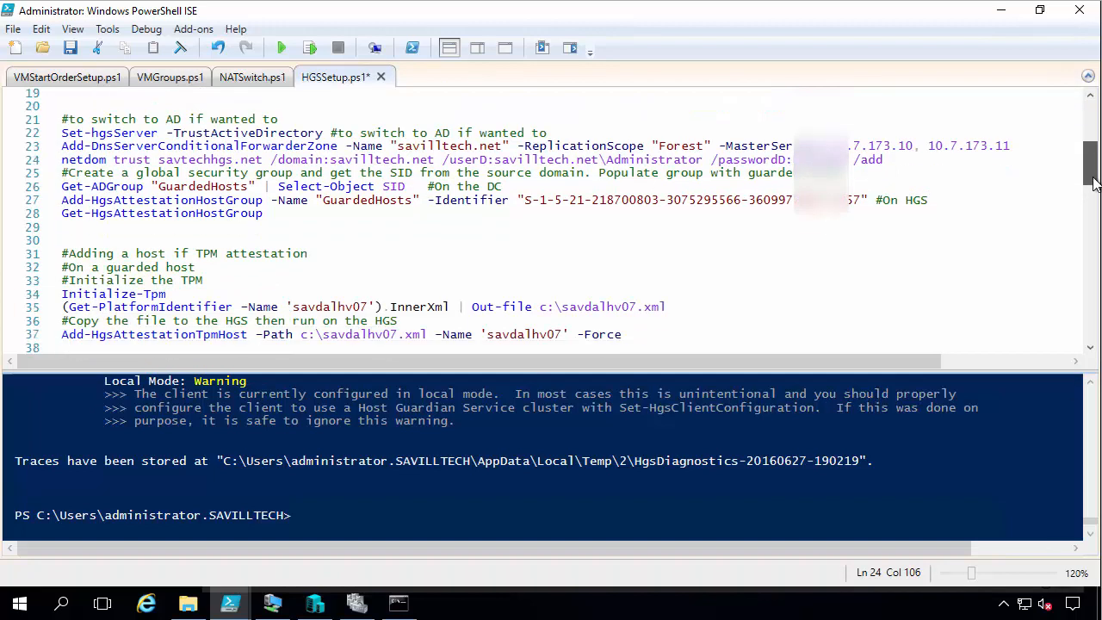
scroll("down", 3)
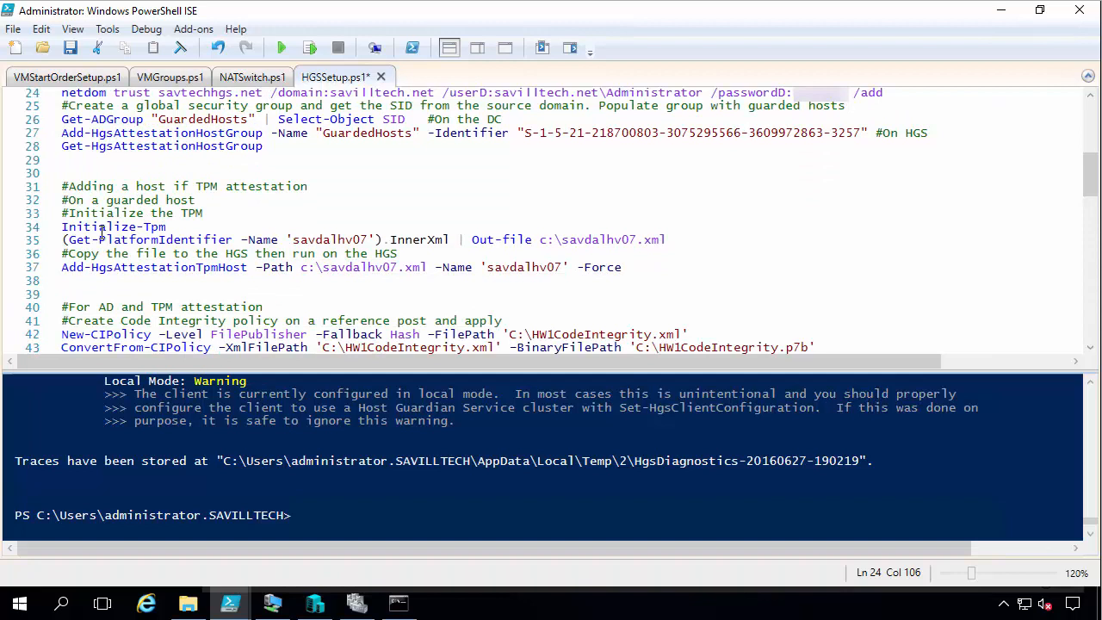
double_click(113, 227)
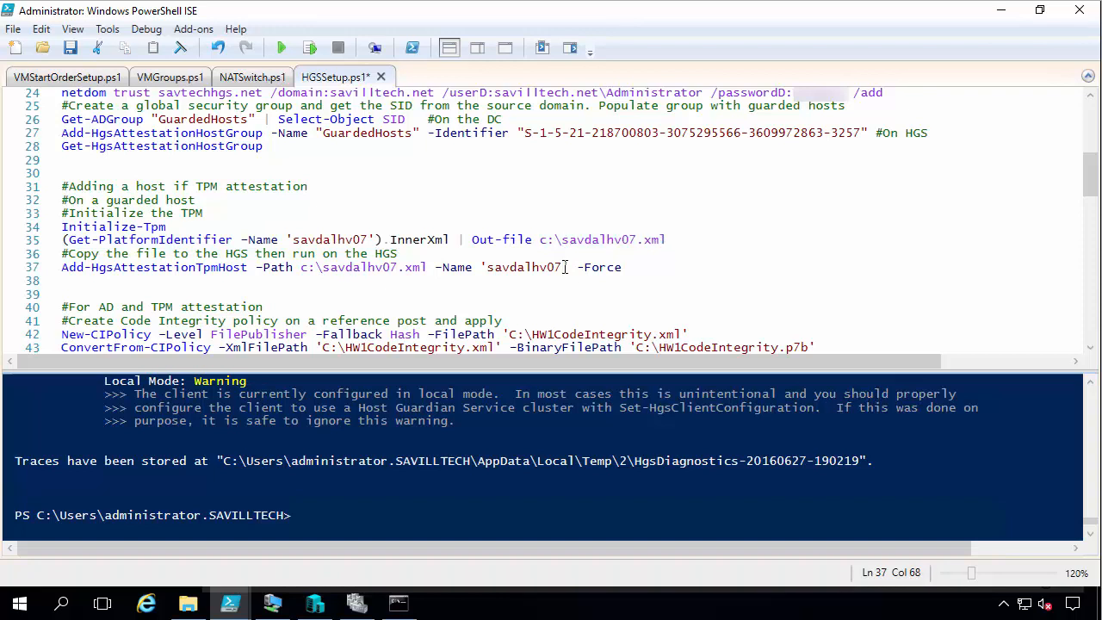
scroll("down", 3)
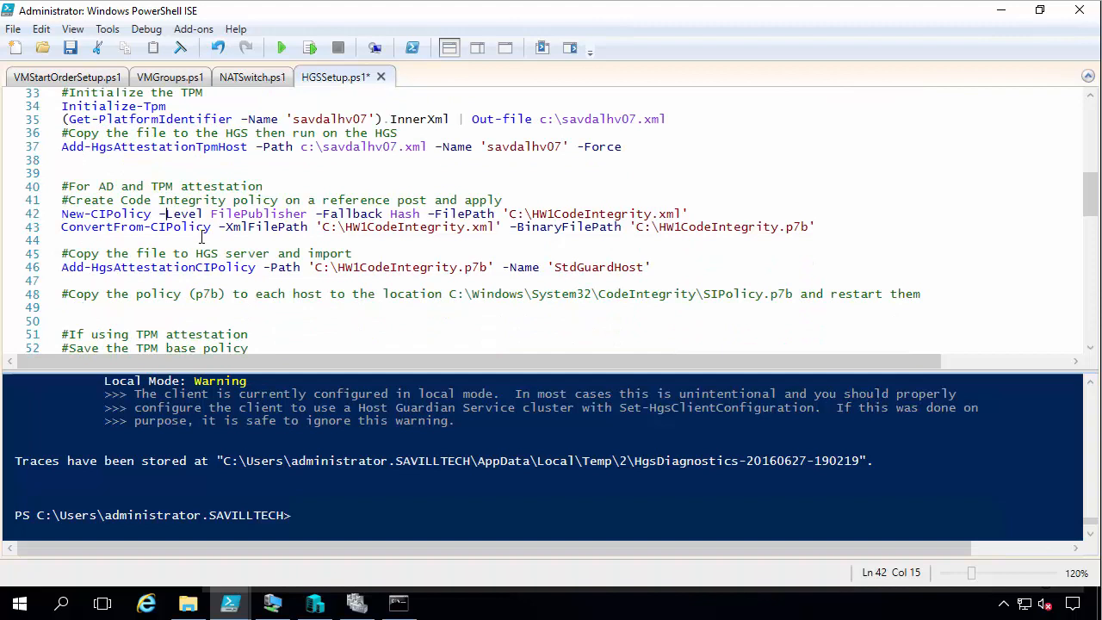
mouse_move(603, 230)
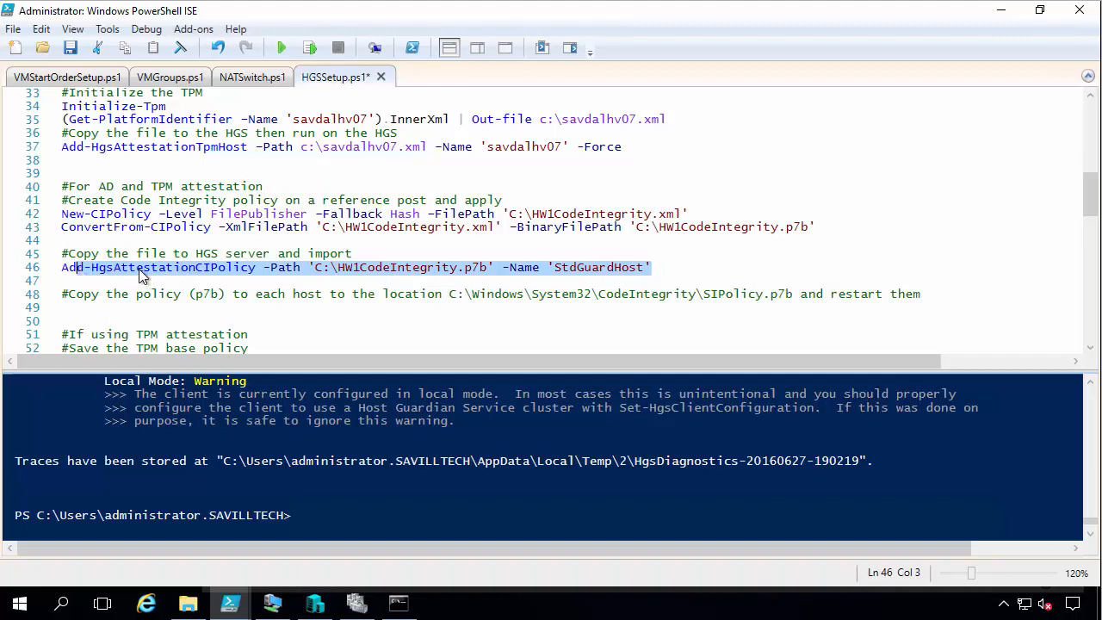
scroll("down", 3)
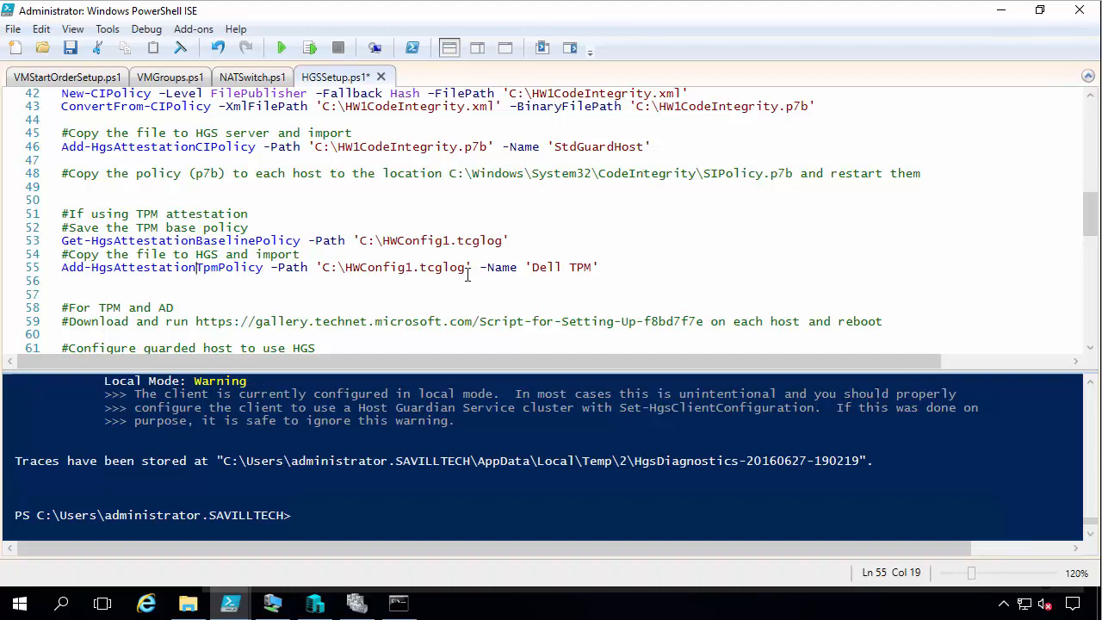
scroll("down", 3)
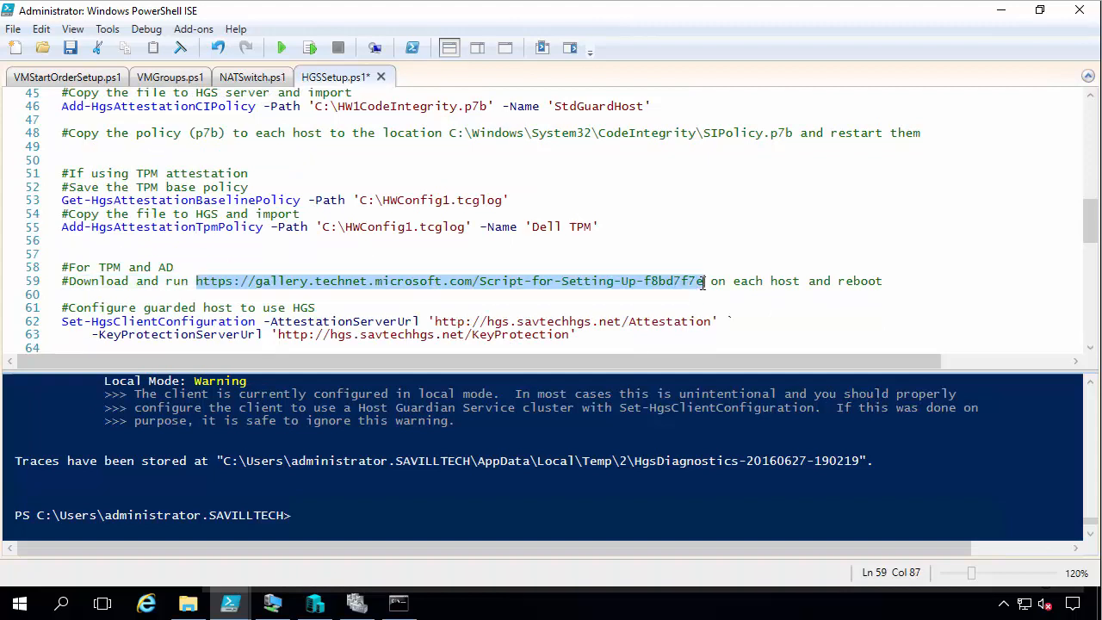
scroll("down", 3)
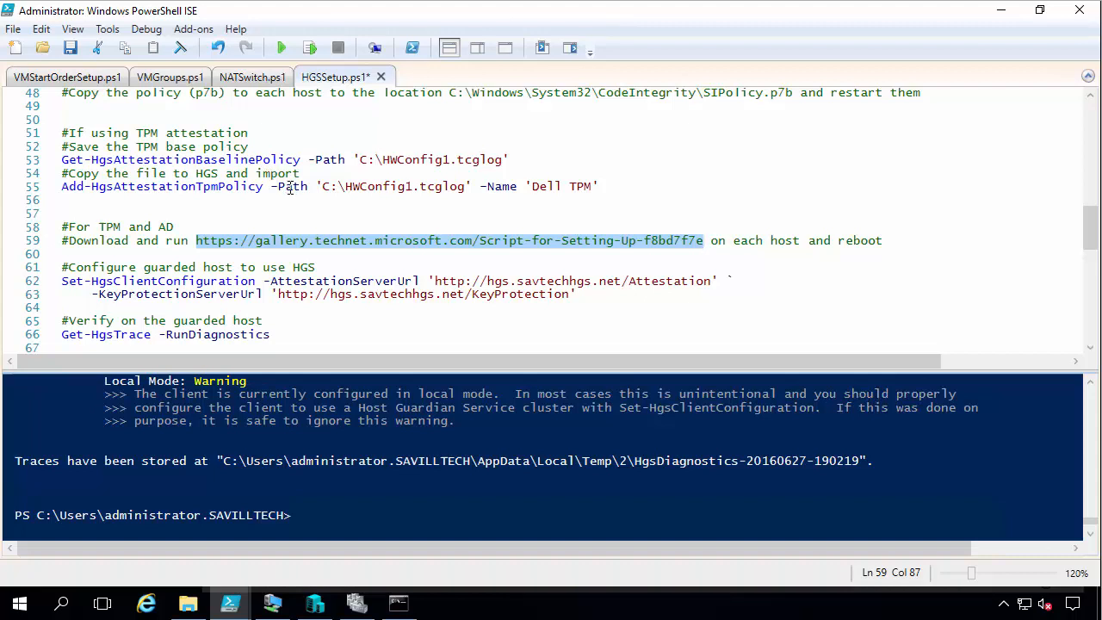
Run Get-HgsTrace -RunDiagnostics for the HGS client, then move to the guarded Hyper-V host
scroll("down", 3)
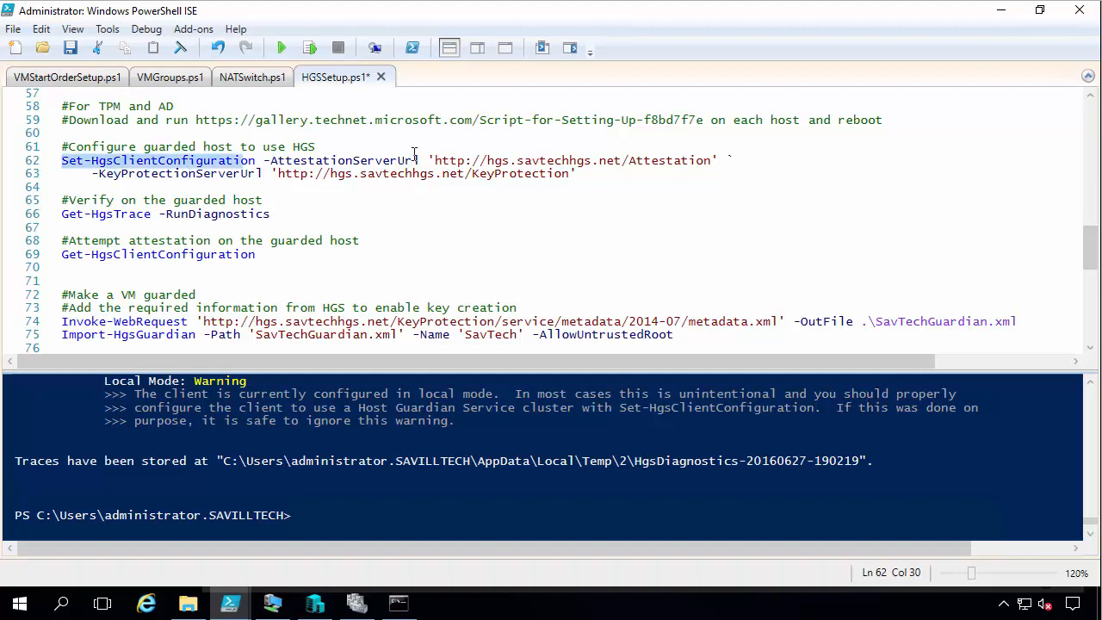
left_click_drag(414, 161, 577, 172)
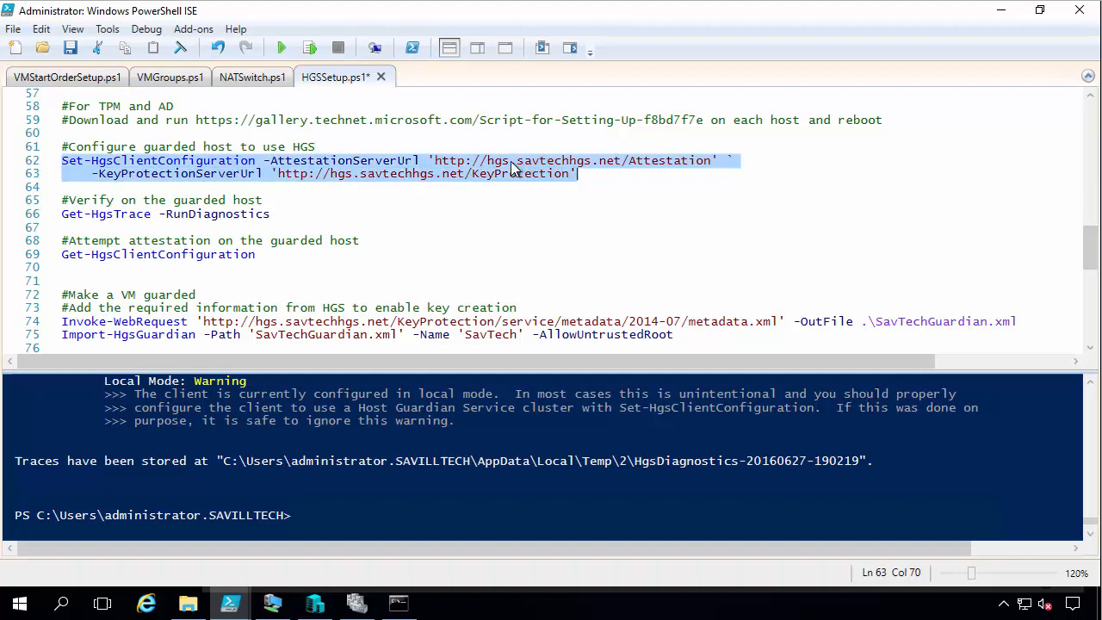
double_click(498, 160)
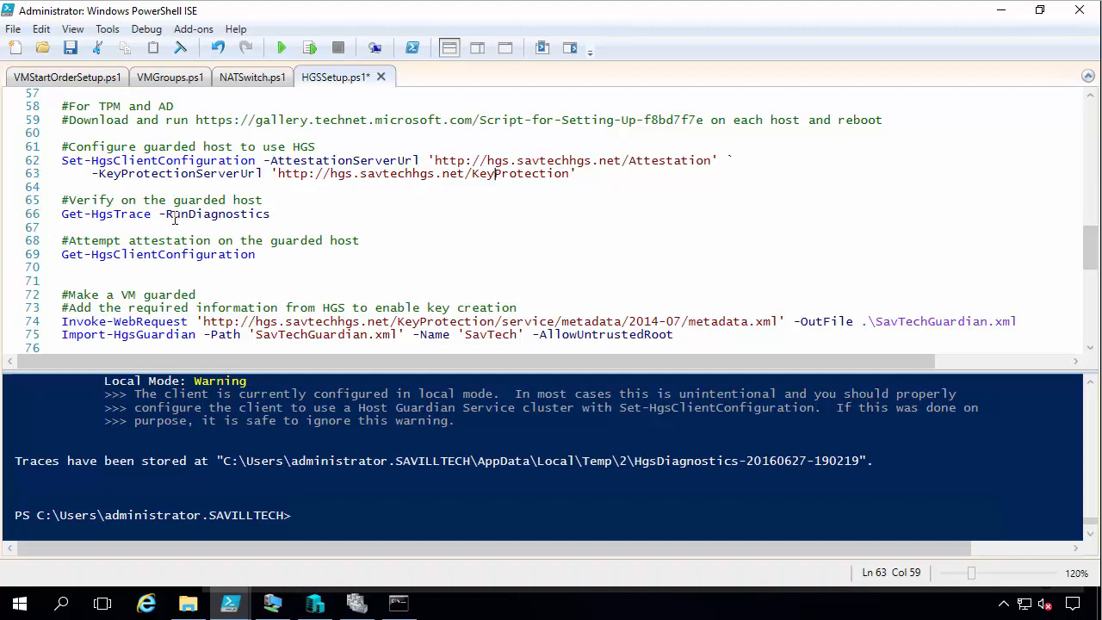
left_click(204, 255)
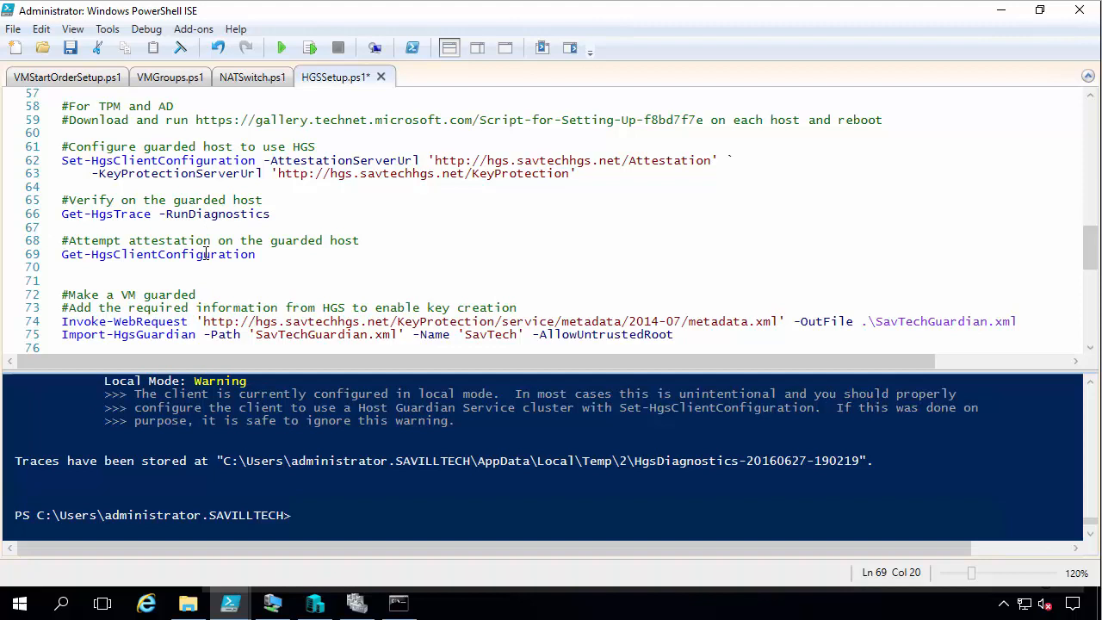
left_click(314, 603)
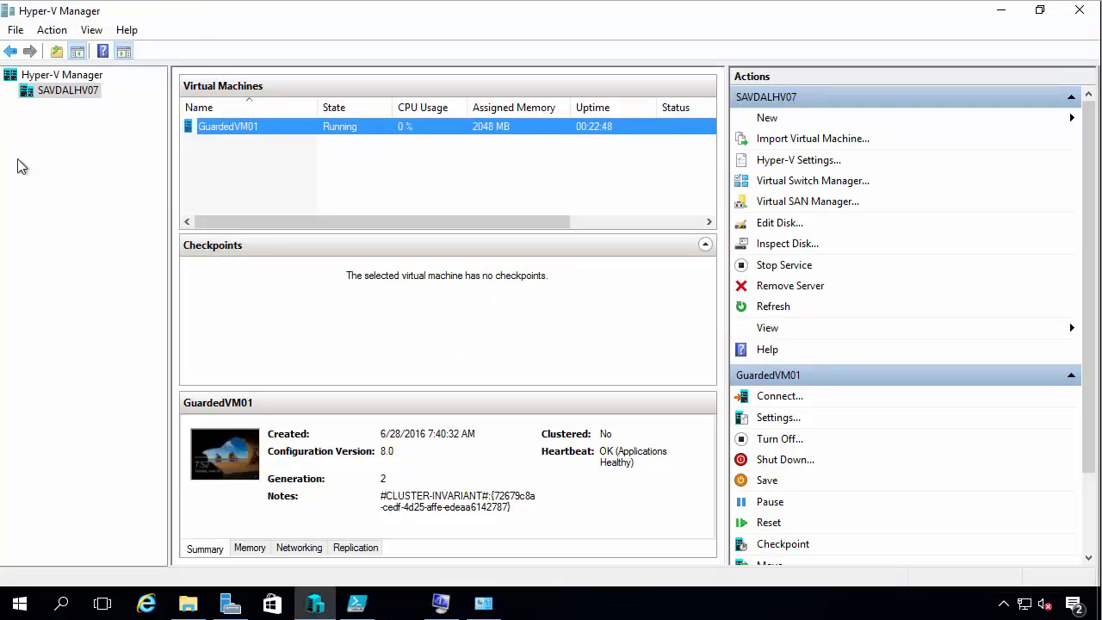
Run Get-HgsClientConfiguration, reporting Active Directory attestation with status Passed
left_click(356, 603)
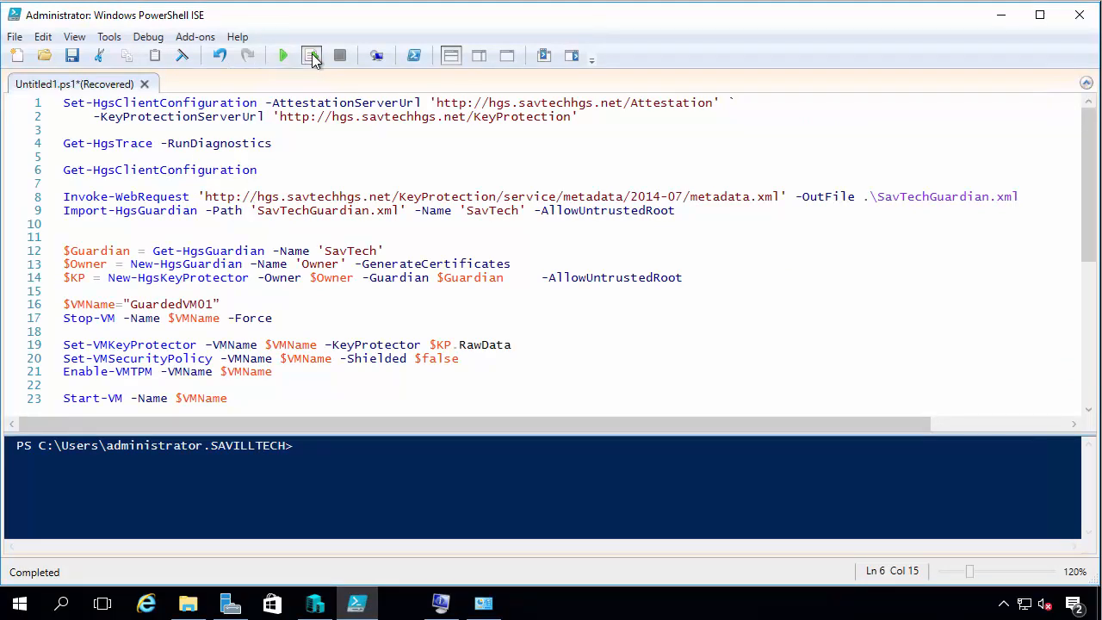
left_click(311, 55)
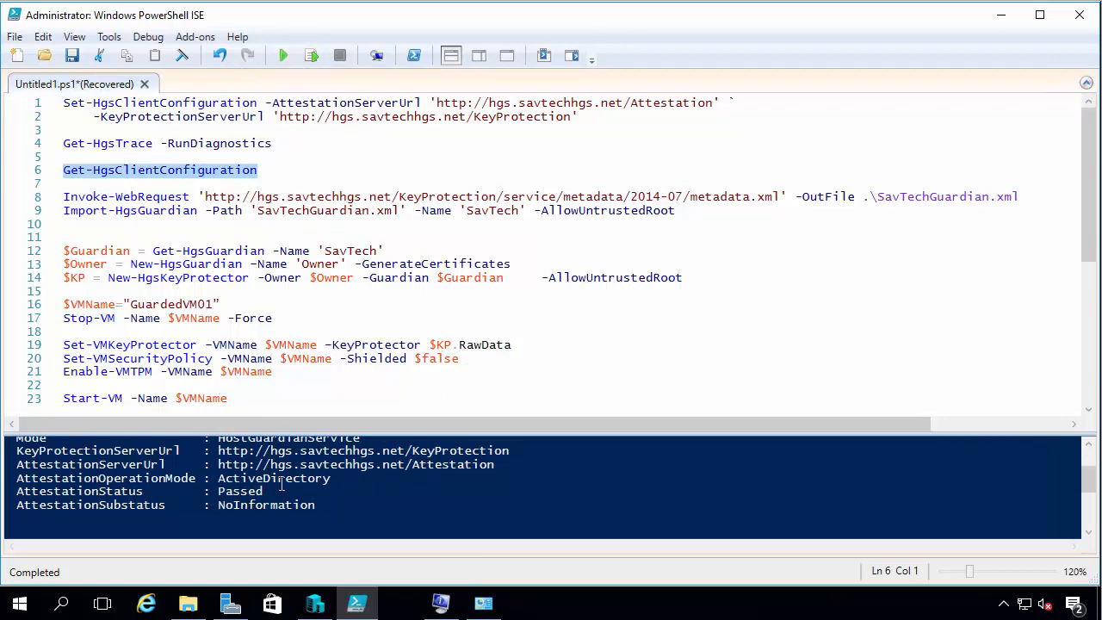
scroll("down", 3)
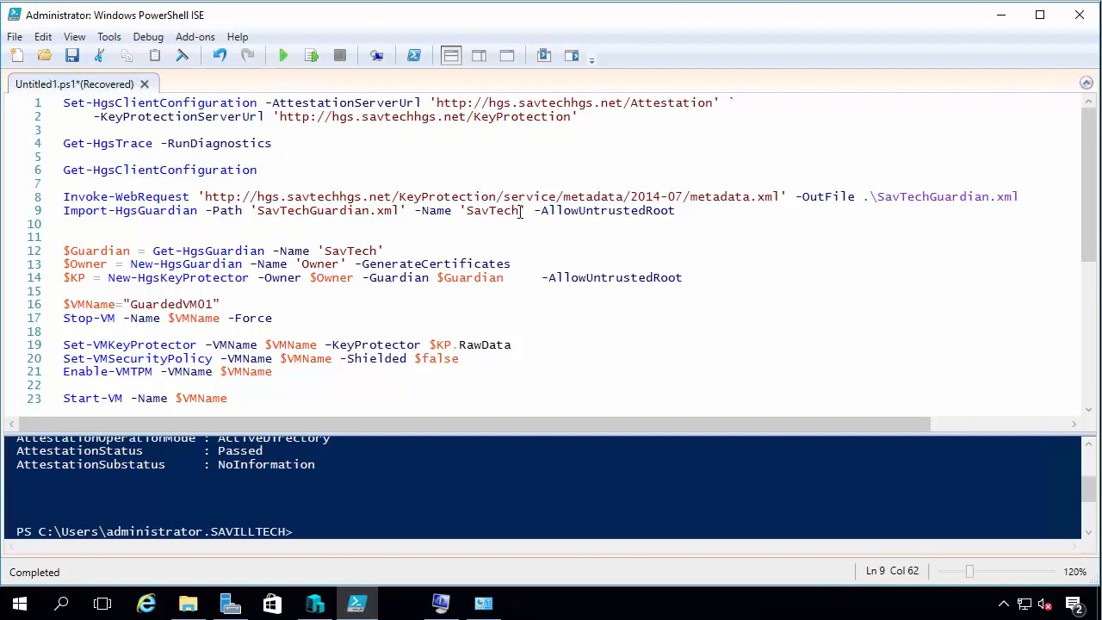
mouse_move(413, 500)
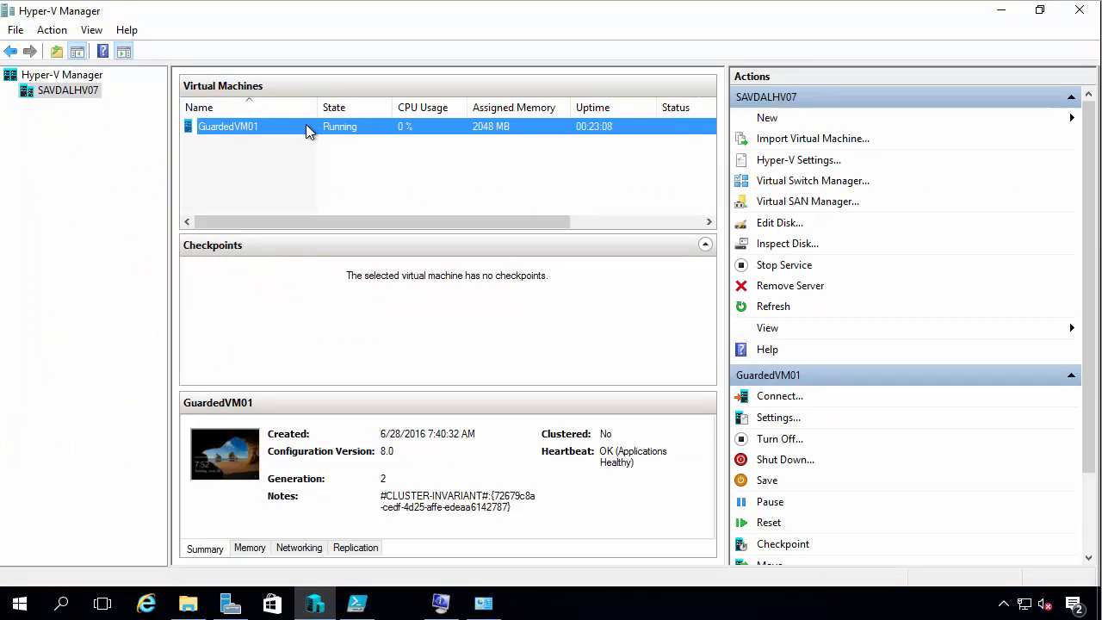
mouse_move(482, 138)
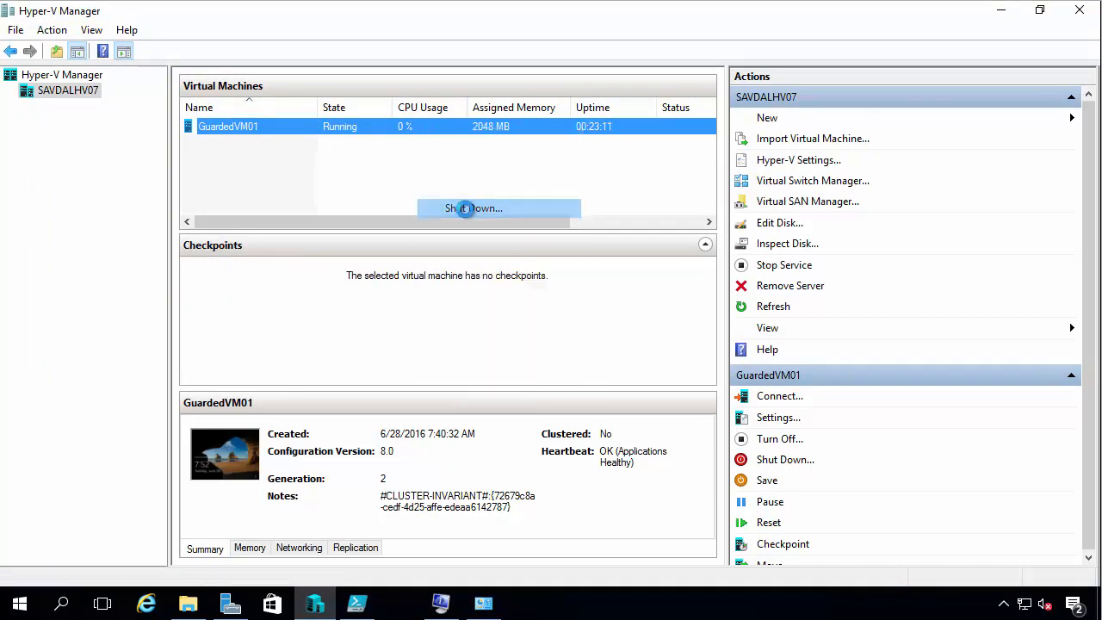
Shut down GuardedVM01 and review its greyed security settings without a key protector
left_click(472, 207)
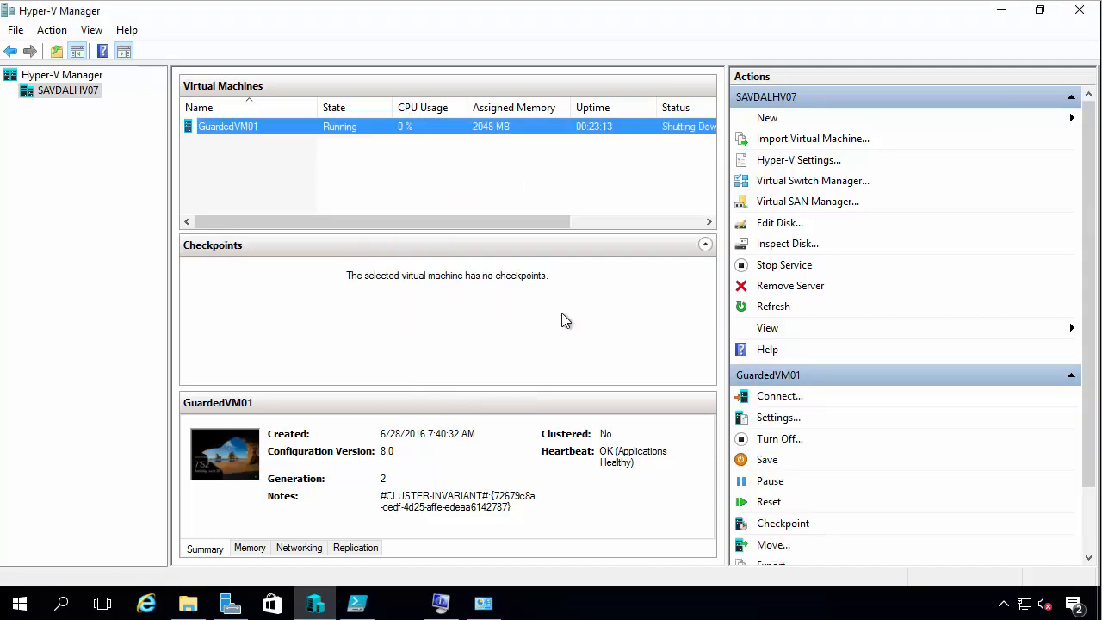
mouse_move(462, 166)
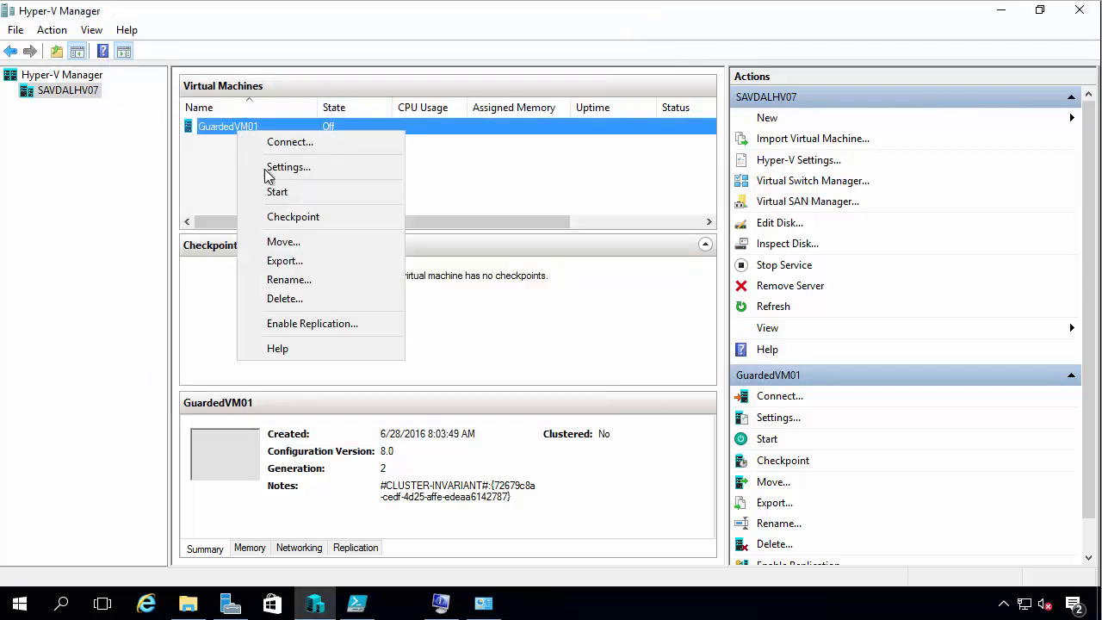
left_click(288, 166)
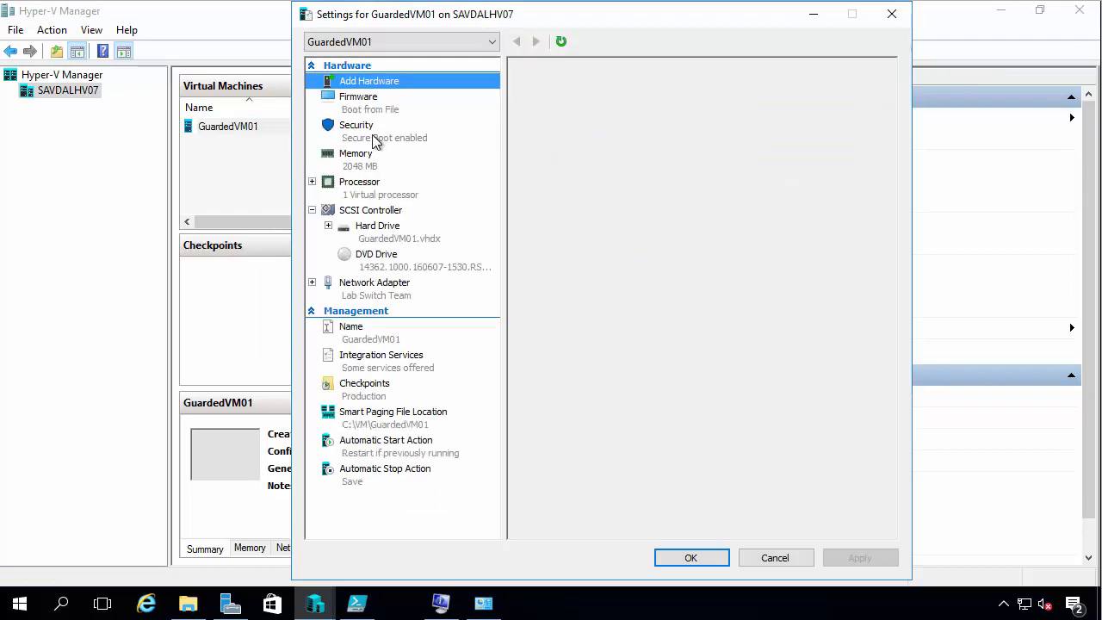
left_click(355, 124)
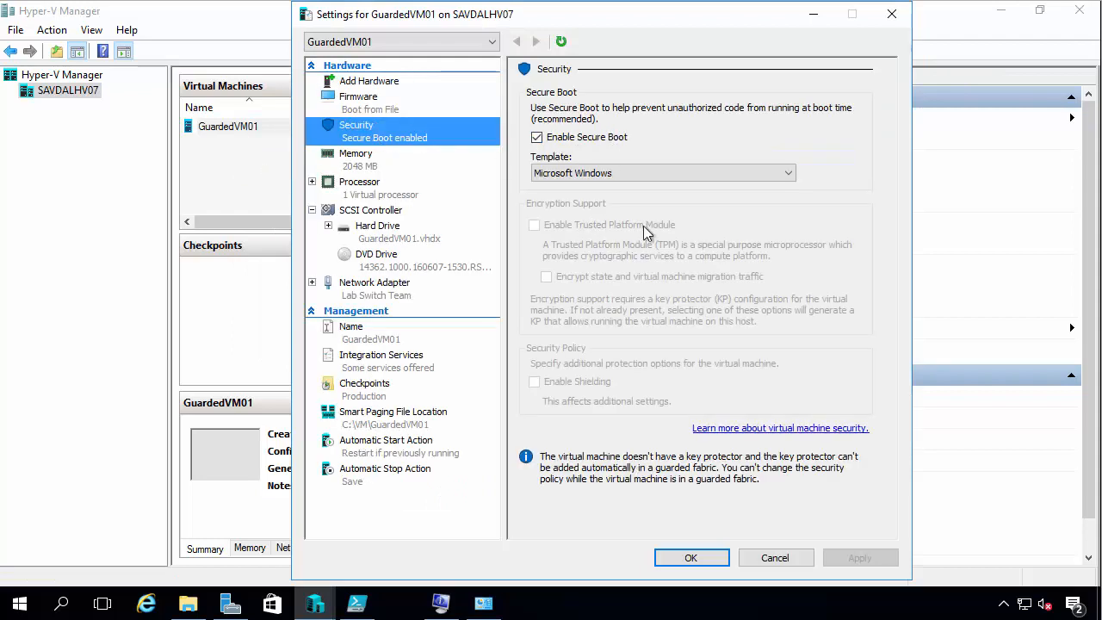
mouse_move(576, 329)
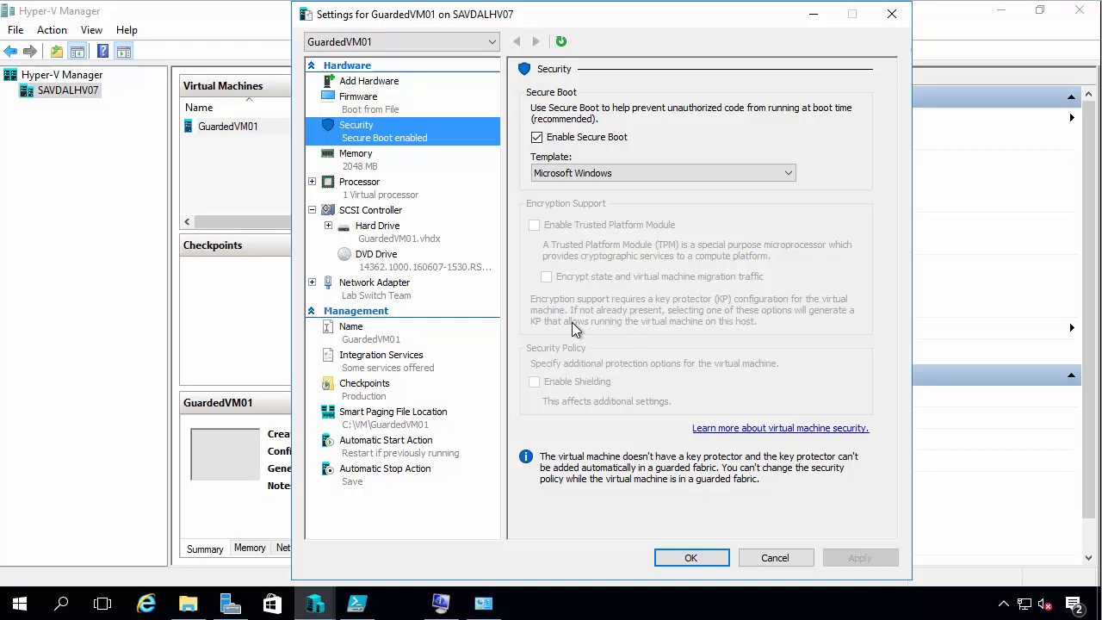
left_click(775, 558)
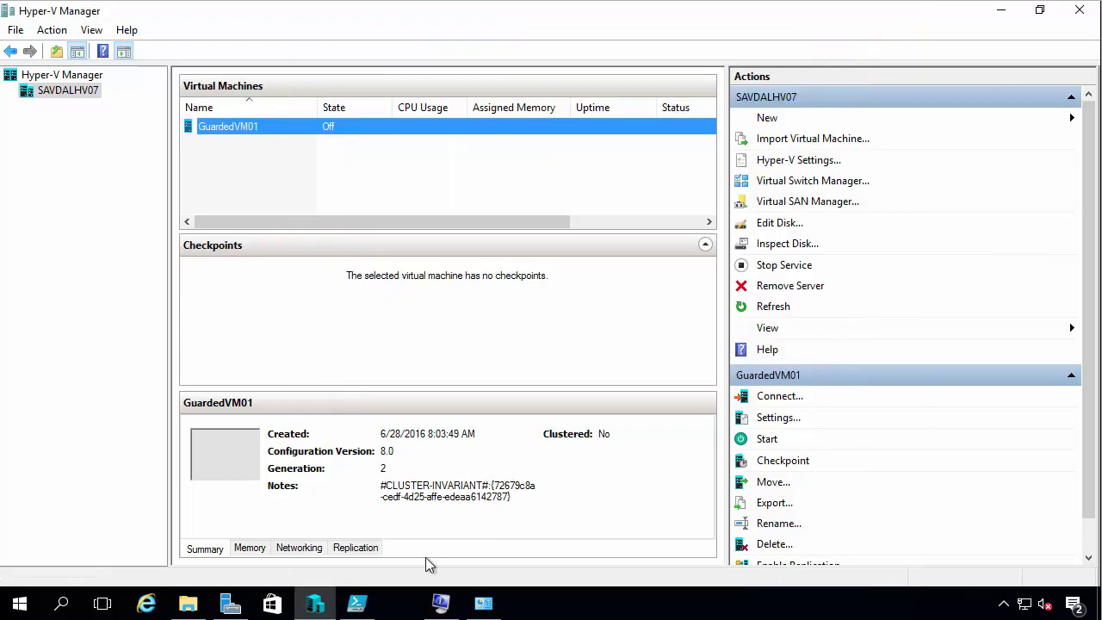
left_click(356, 603)
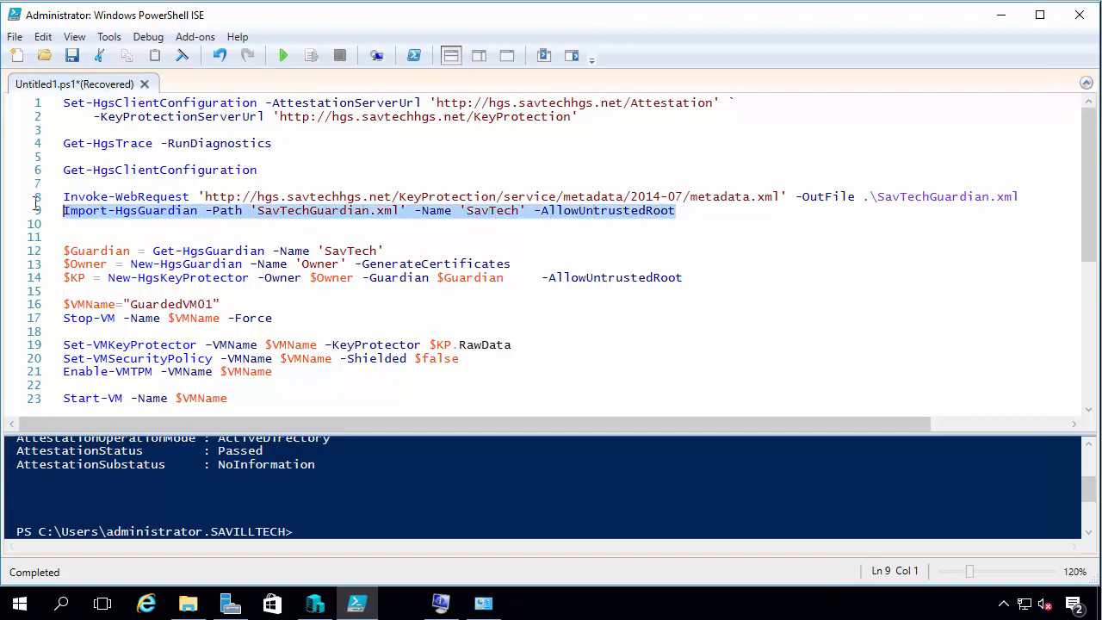
Run the guardian import and assign the key protector to GuardedVM01
left_click(256, 196)
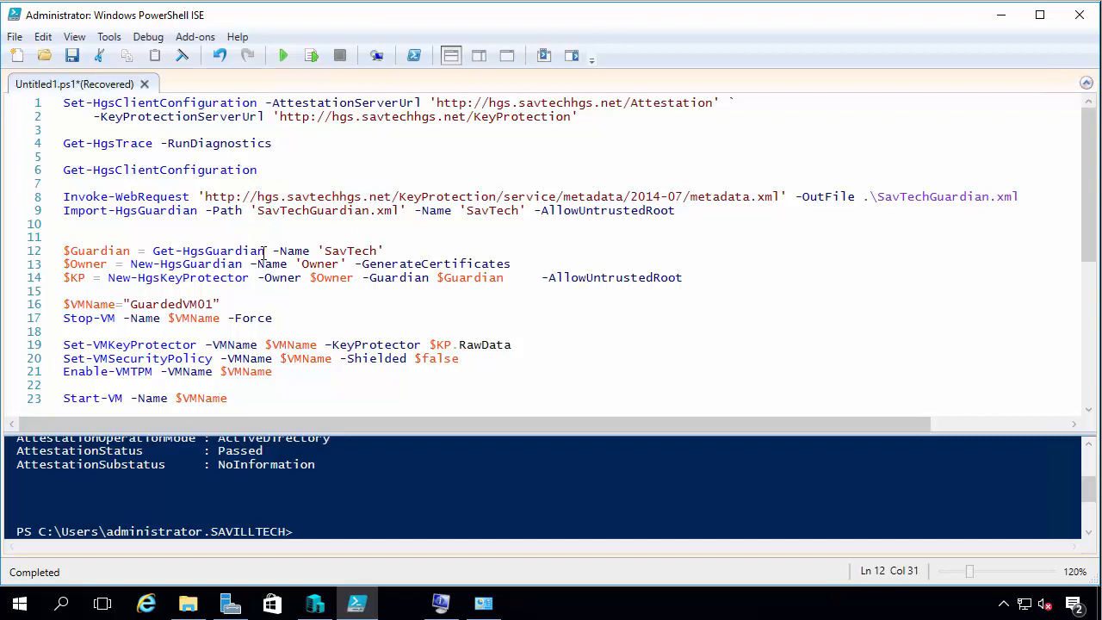
left_click(193, 277)
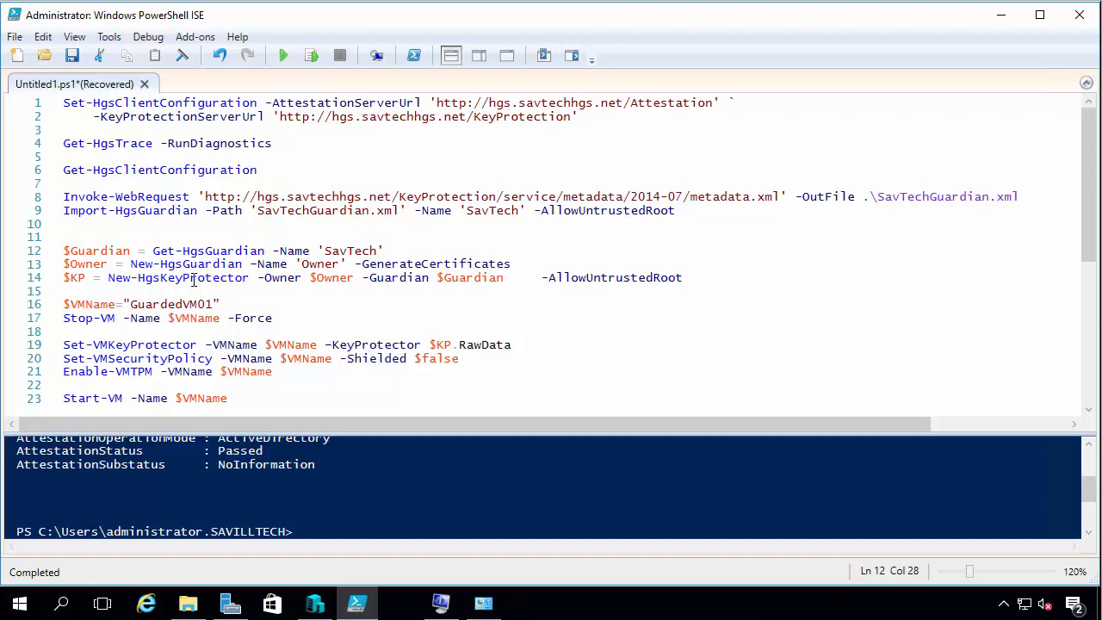
left_click(503, 277)
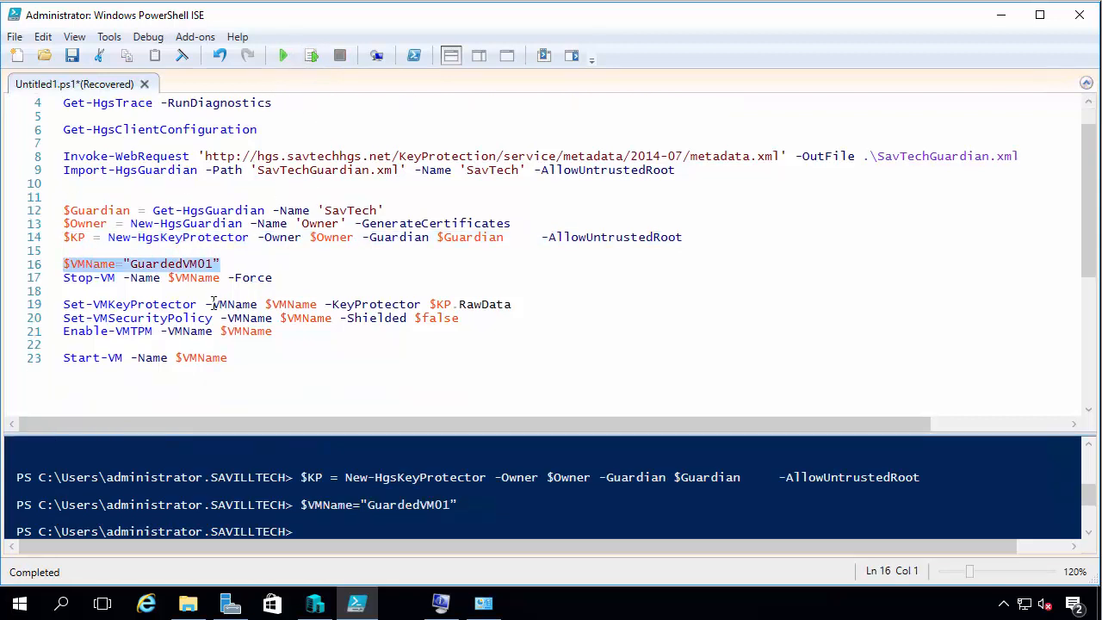
left_click(310, 56)
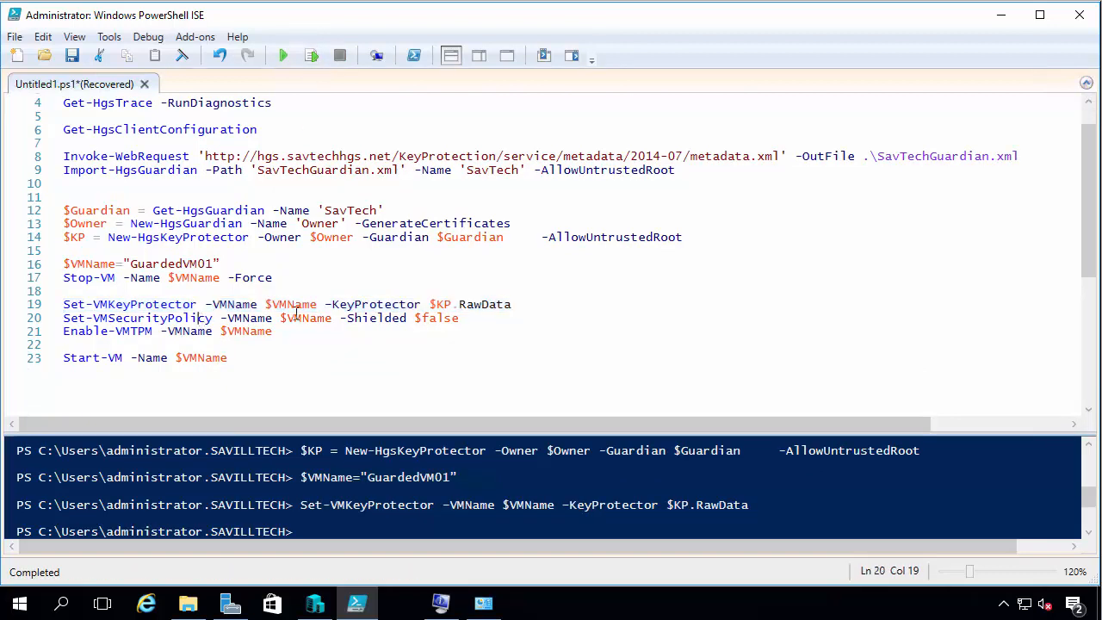
Set GuardedVM01's security policy to -Shielded $true and enable the virtual TPM
double_click(437, 317)
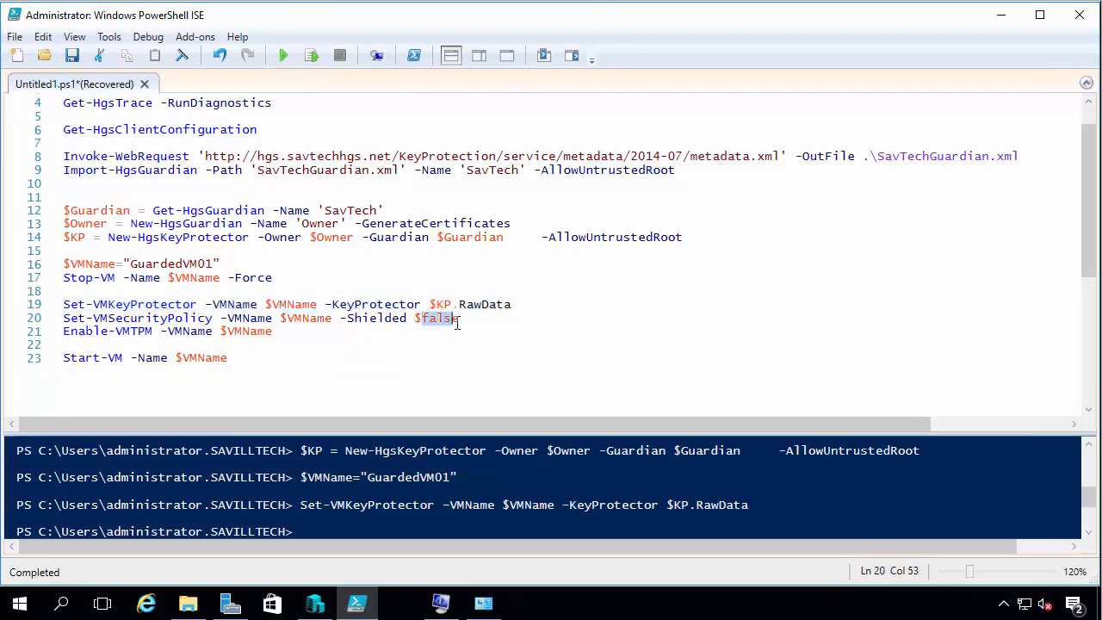
type("$tru")
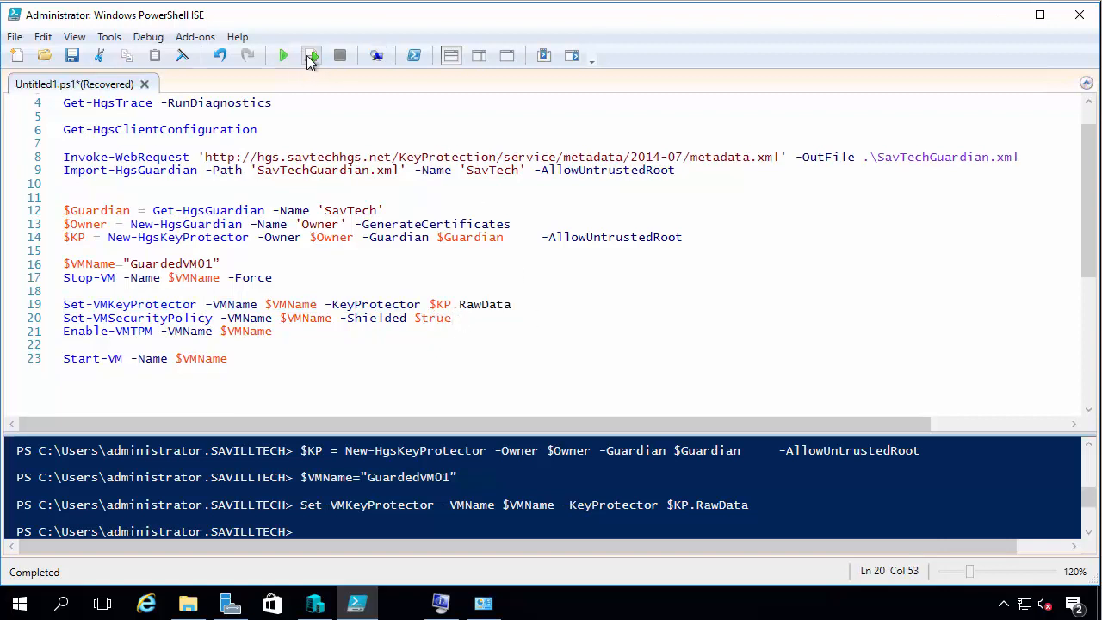
left_click(310, 56)
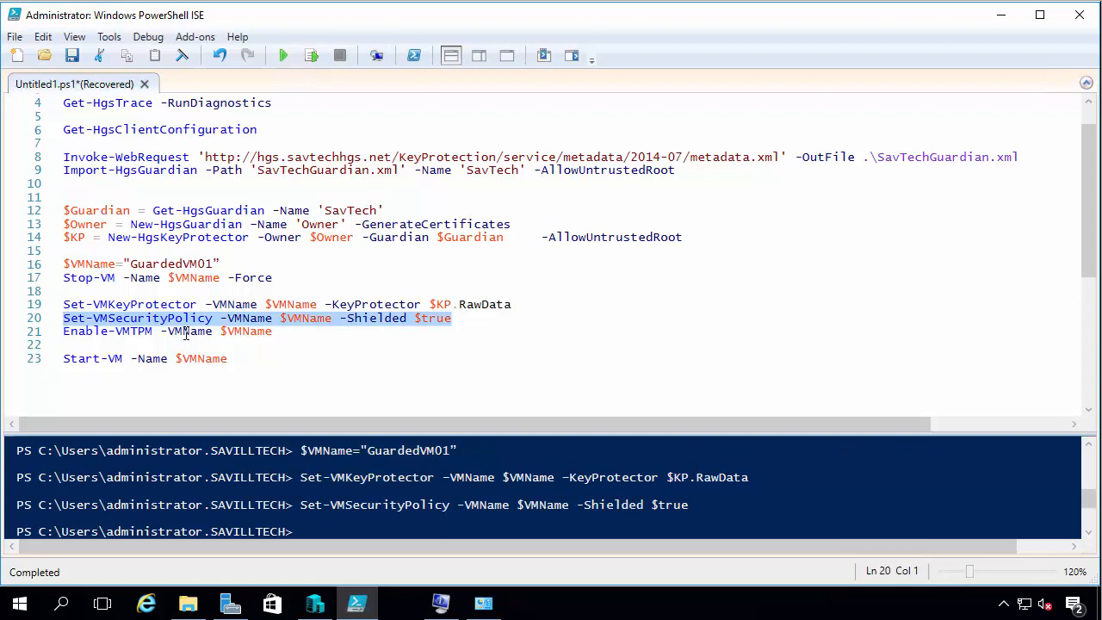
left_click(310, 55)
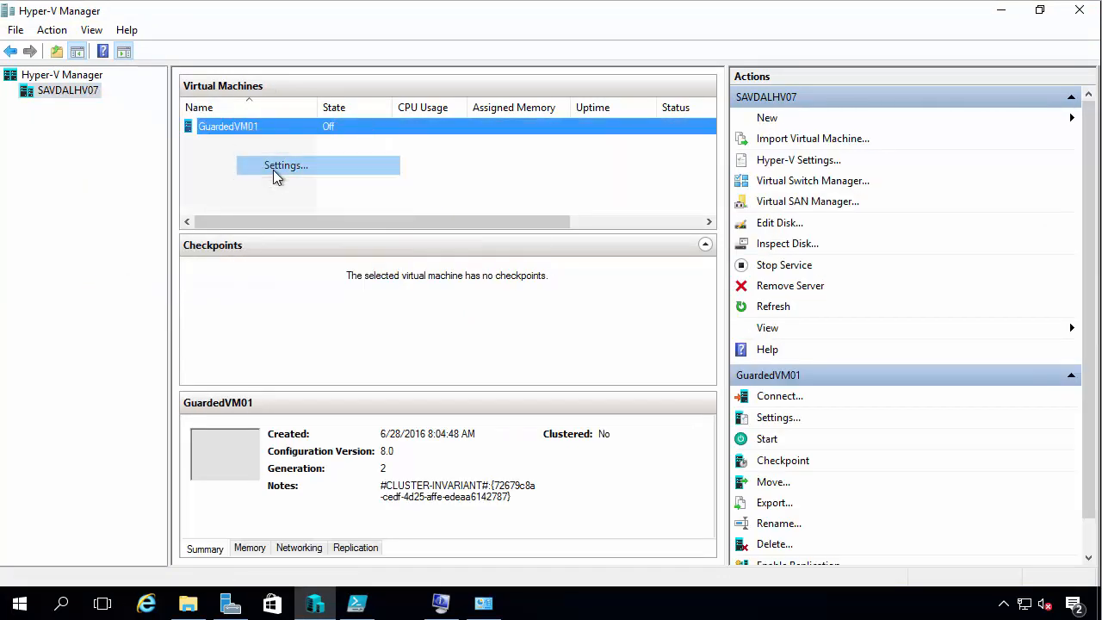
Confirm GuardedVM01's security settings read Shielded with policy locked in the guarded fabric
left_click(286, 166)
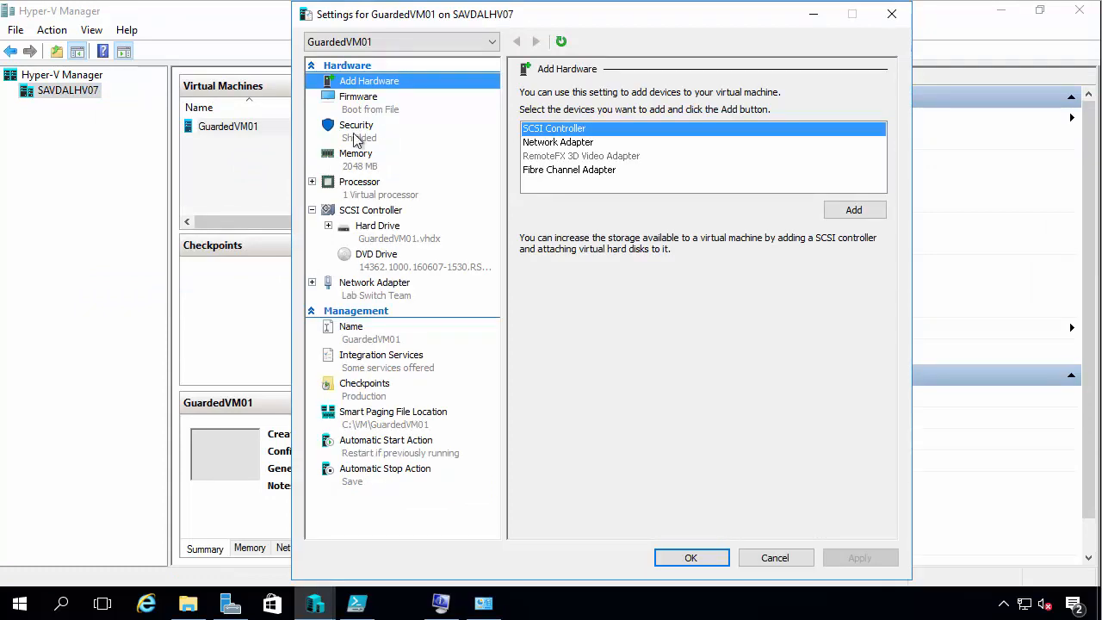
left_click(355, 124)
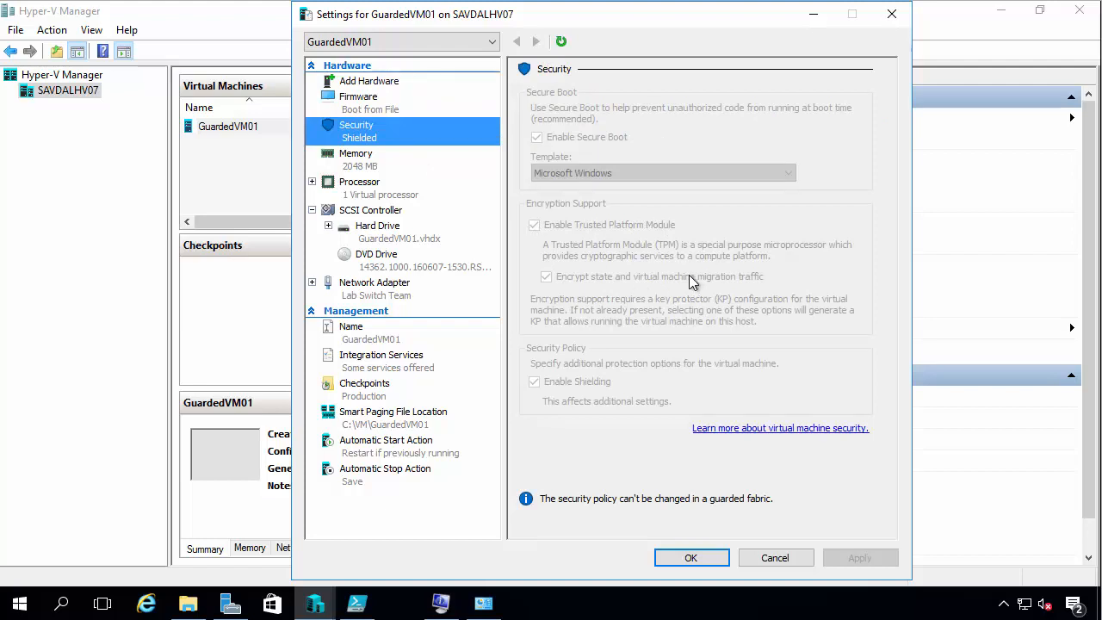
mouse_move(608, 286)
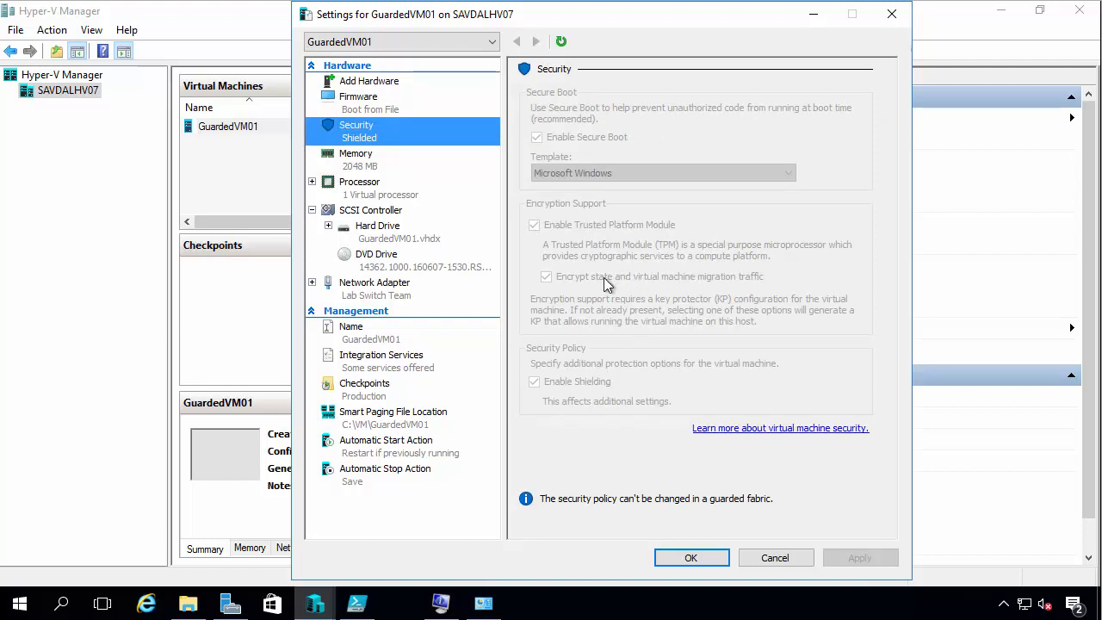
mouse_move(734, 290)
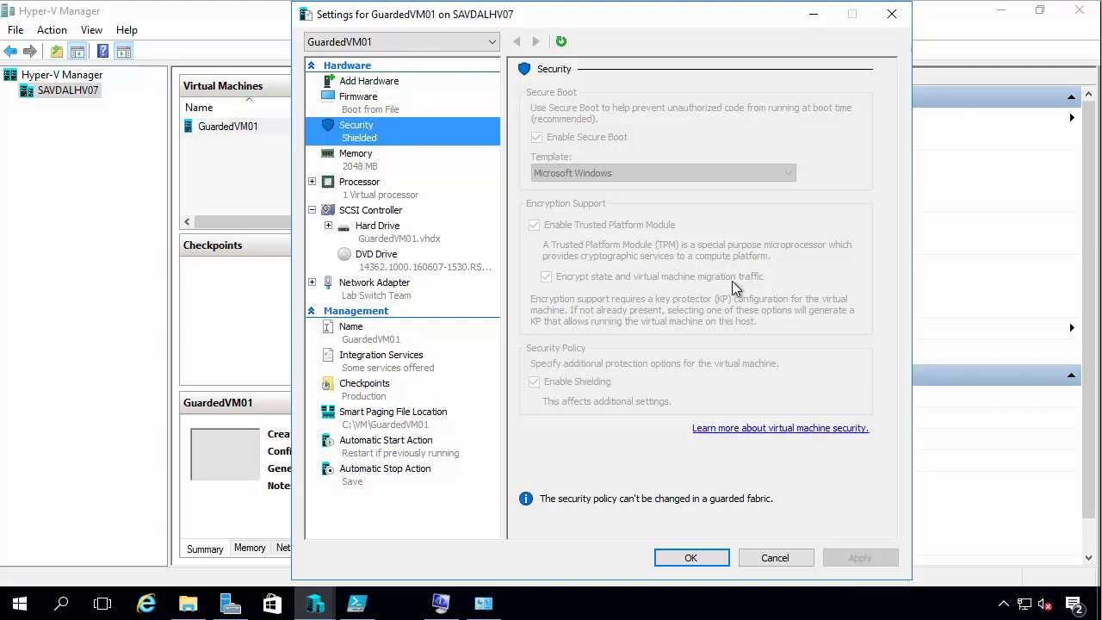
mouse_move(637, 238)
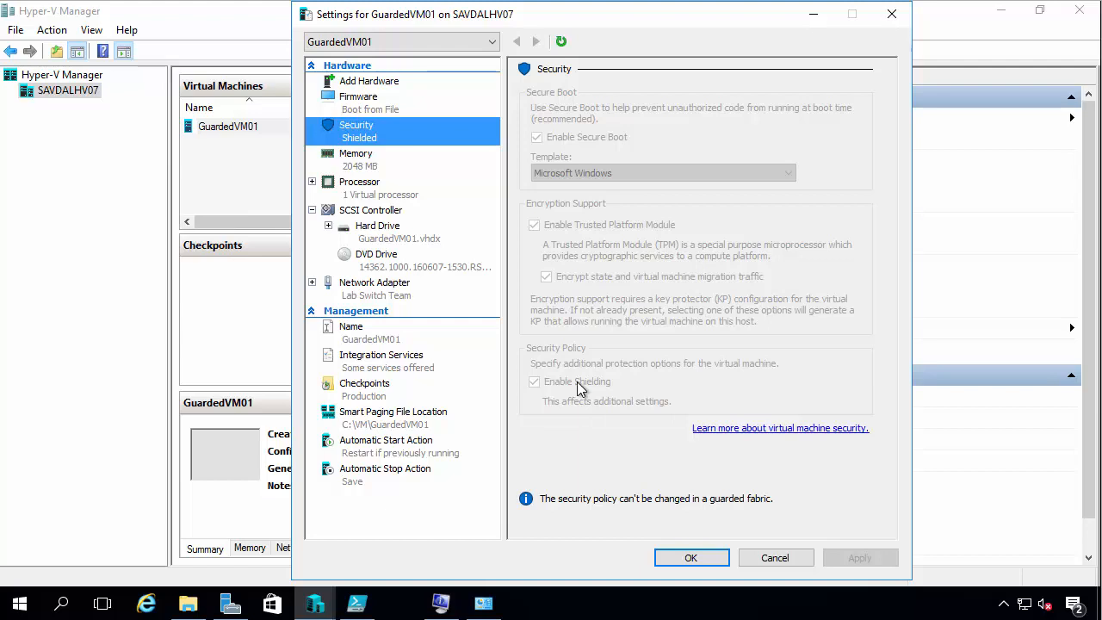
left_click(534, 382)
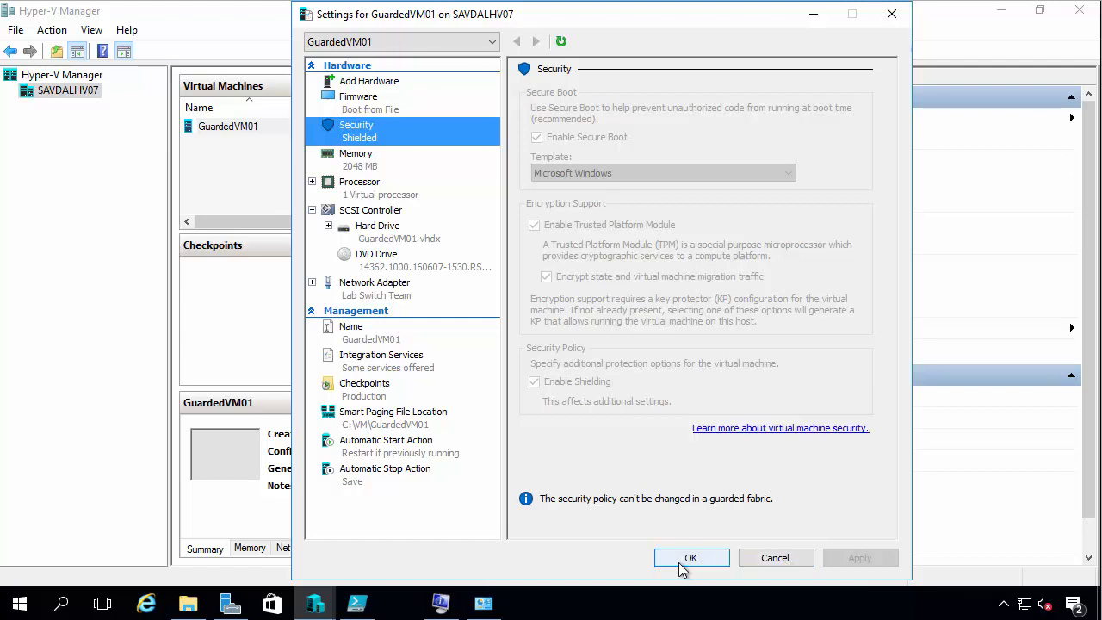
left_click(691, 558)
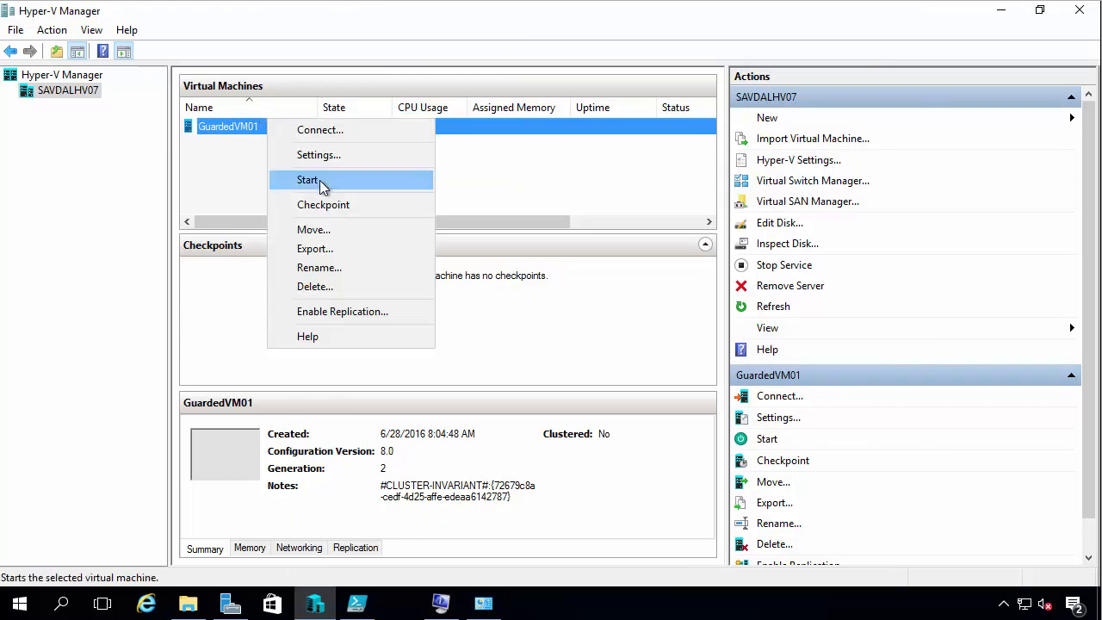
Start GuardedVM01 and dismiss the refused console connection to the shielded VM
left_click(306, 181)
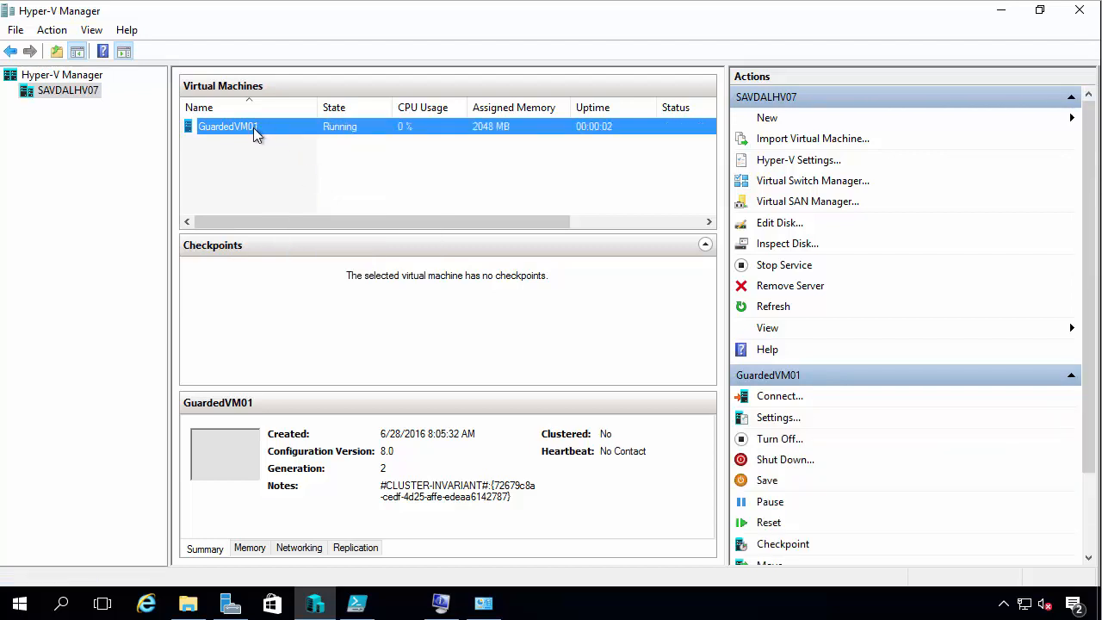
left_click(778, 395)
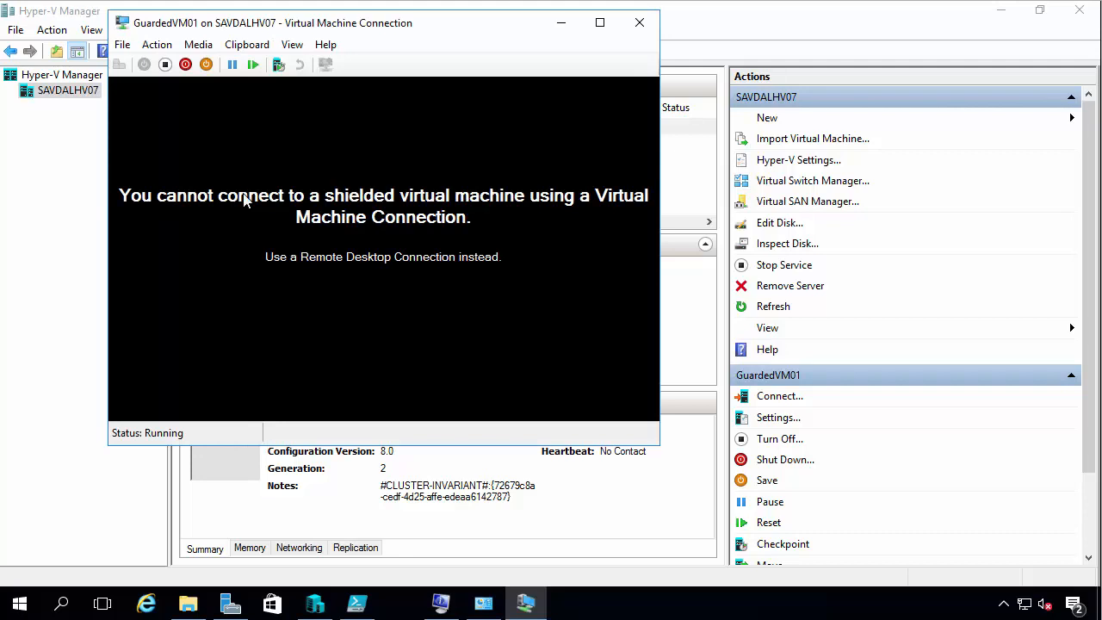
mouse_move(460, 255)
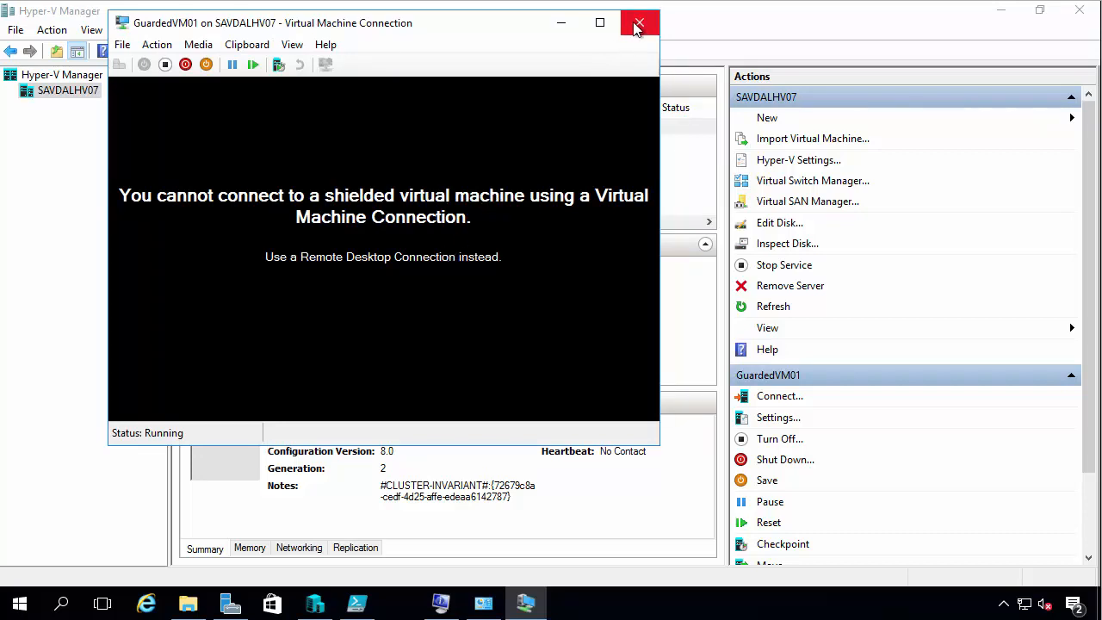
mouse_move(641, 22)
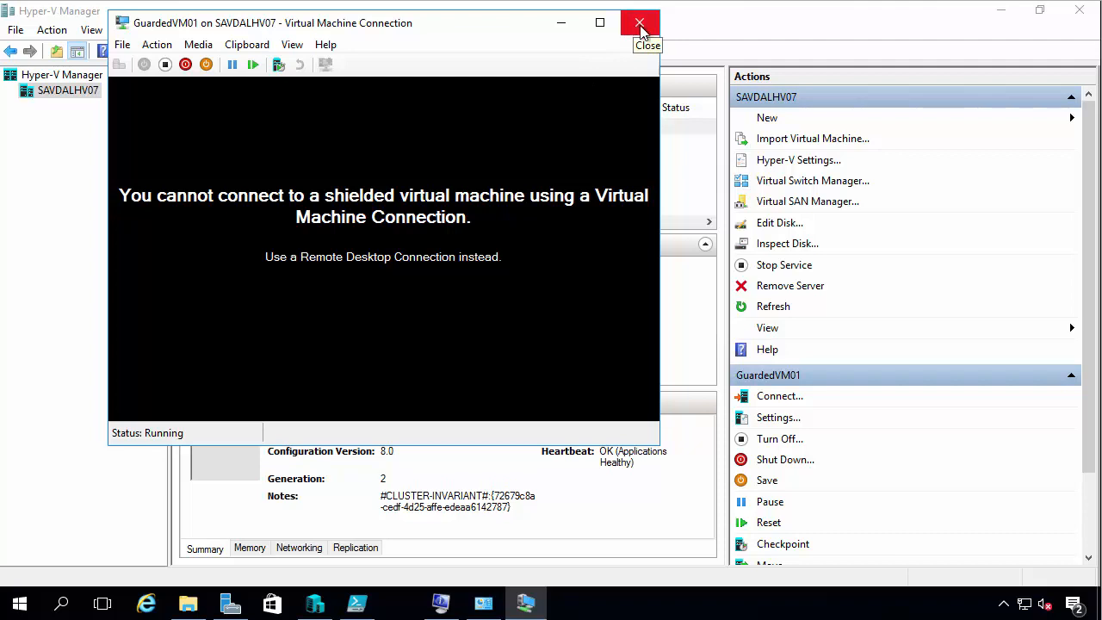
left_click(641, 22)
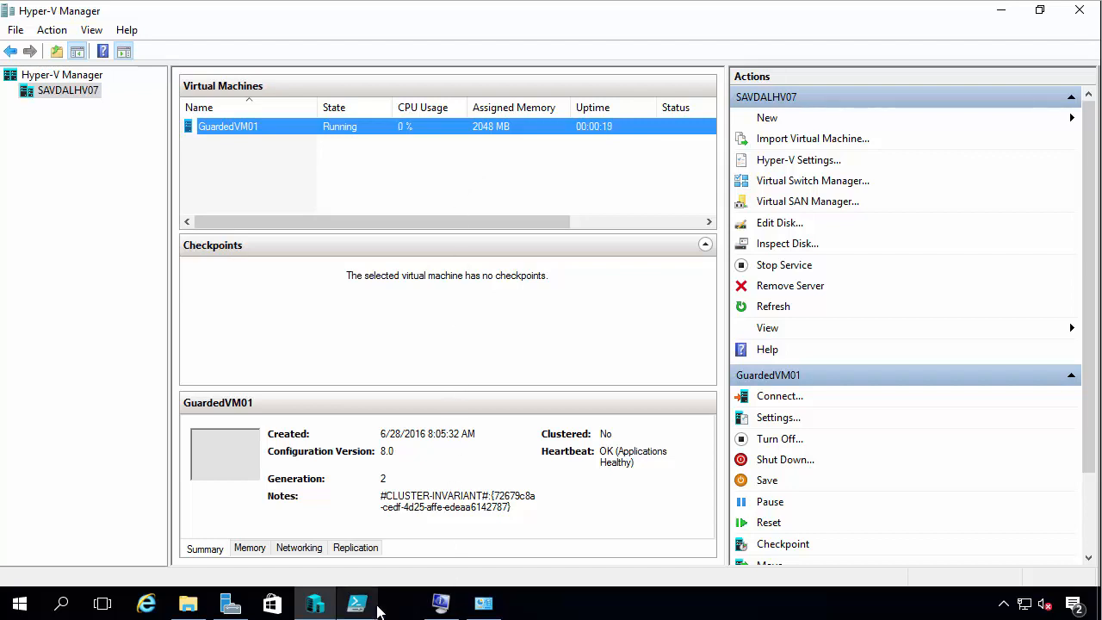
mouse_move(358, 603)
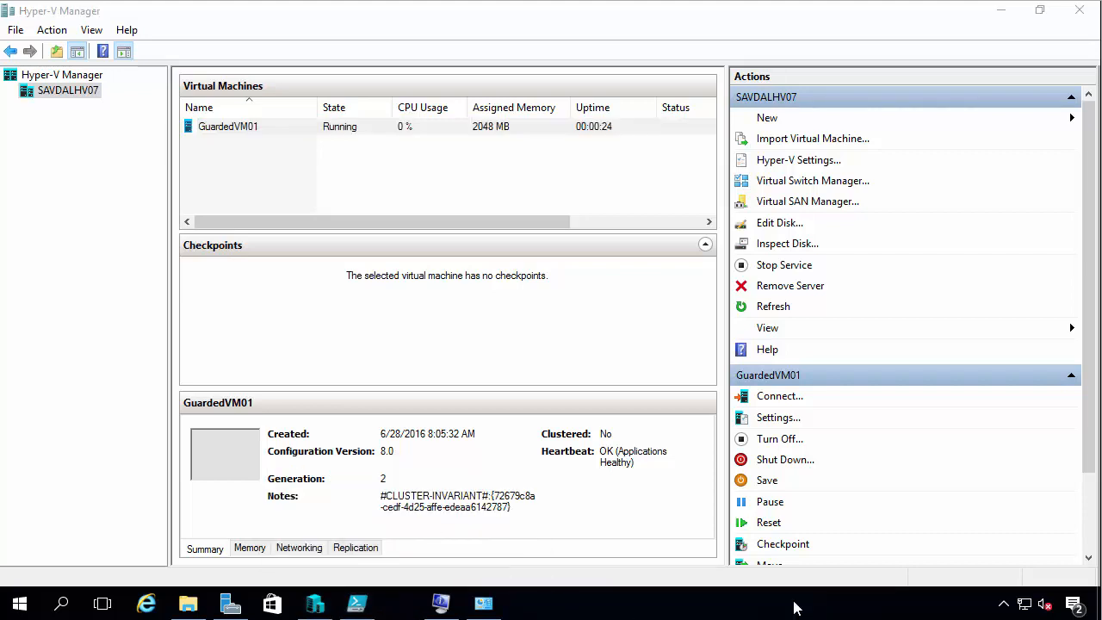
left_click(146, 603)
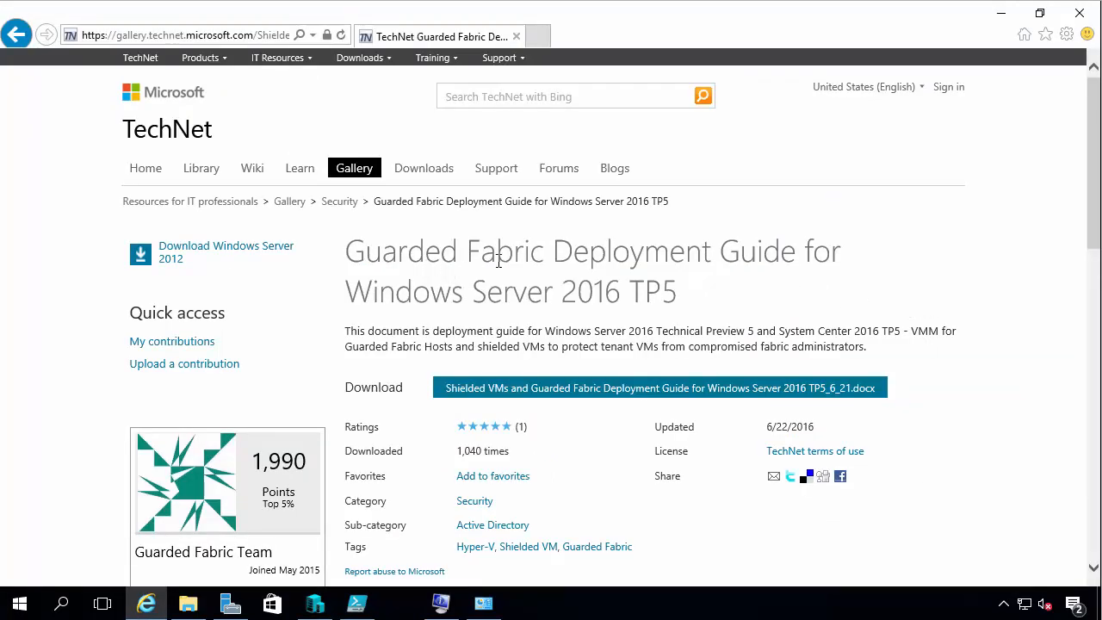
mouse_move(622, 283)
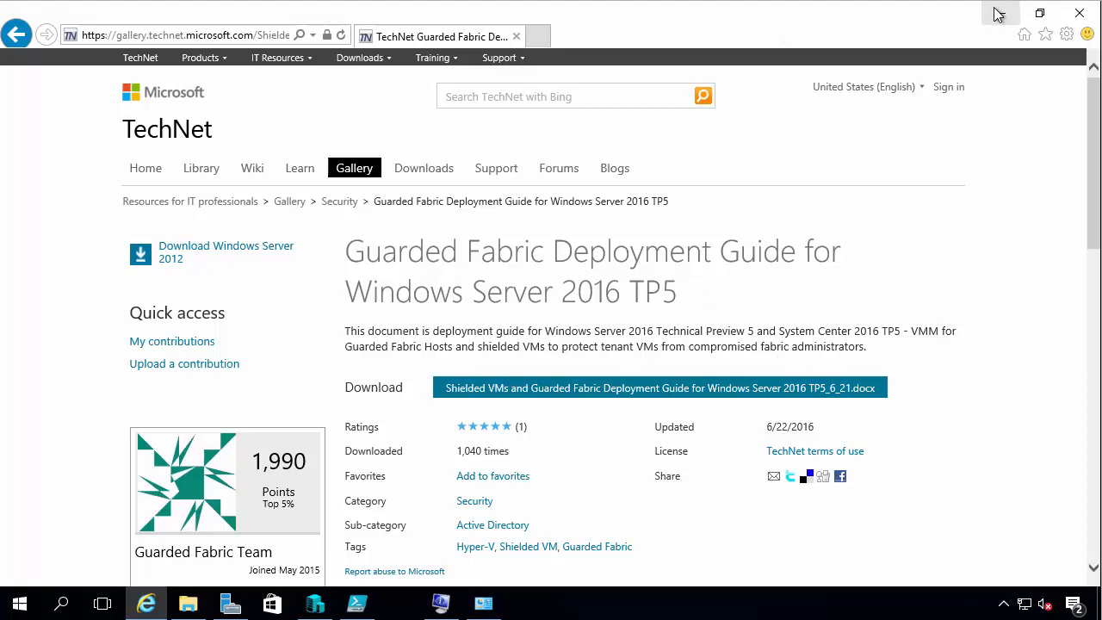
left_click(314, 603)
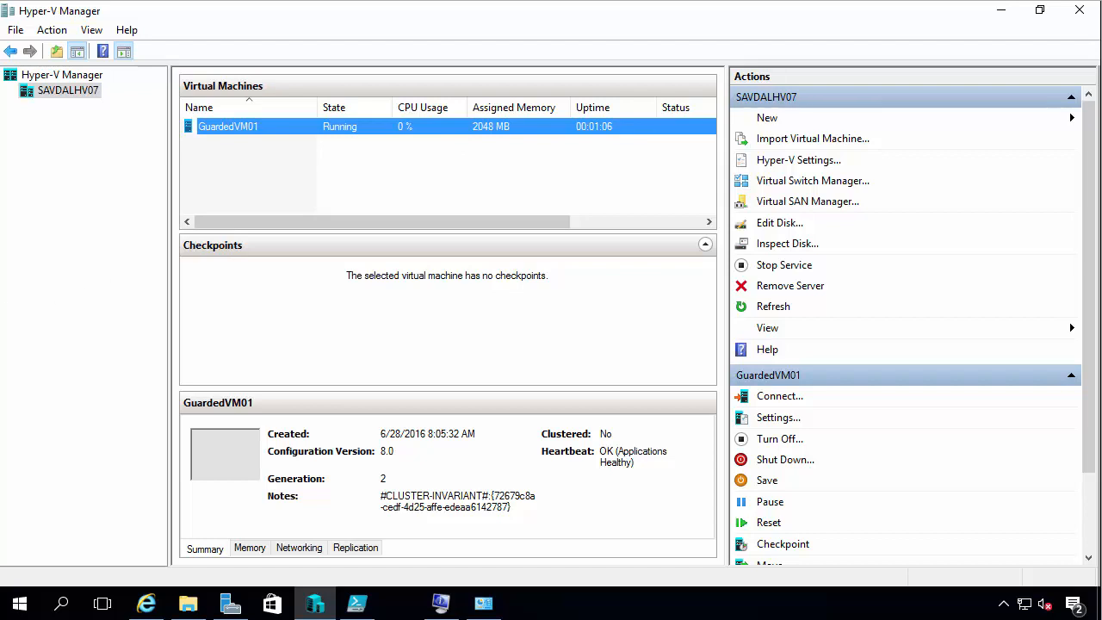
Connect to GuardedVM01 over Remote Desktop, suppressing future certificate warnings, and reach the guest's Control Panel
left_click(778, 394)
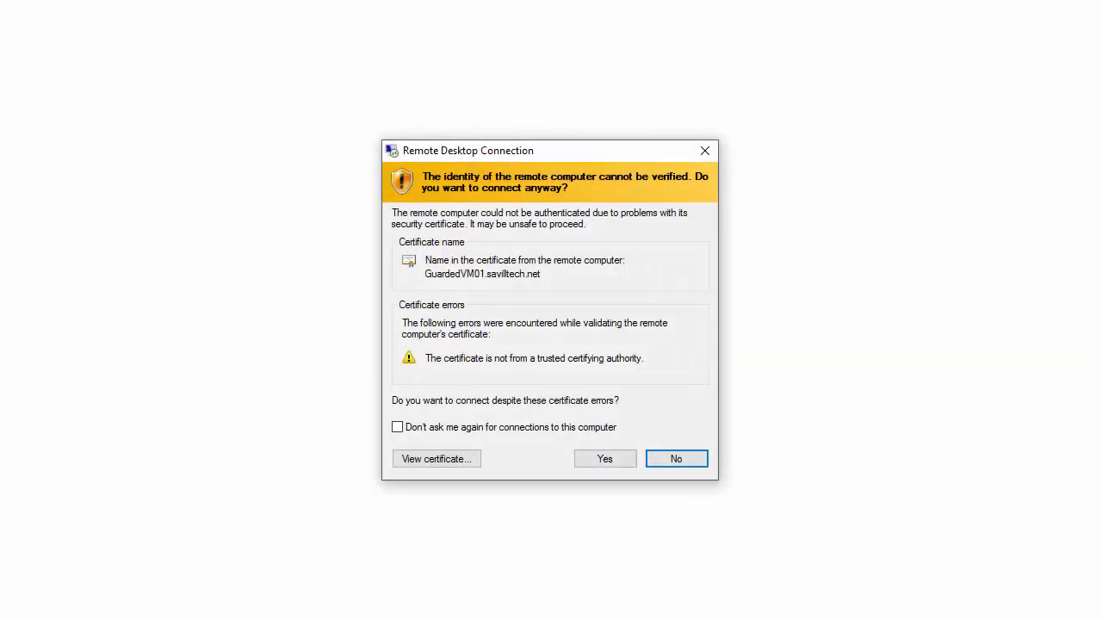
left_click(396, 427)
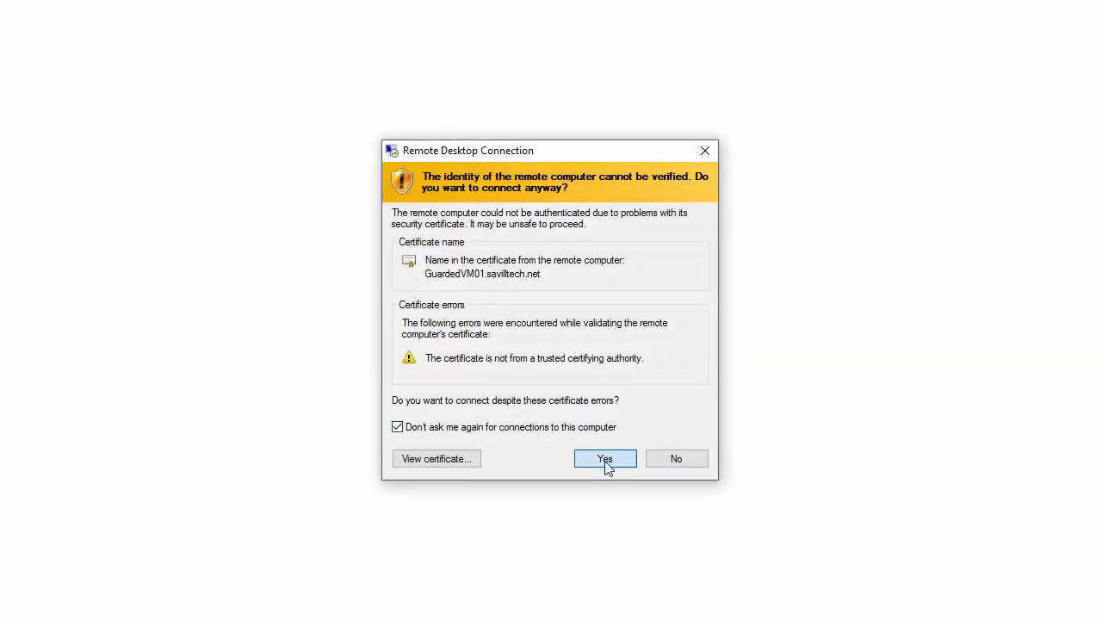
left_click(604, 458)
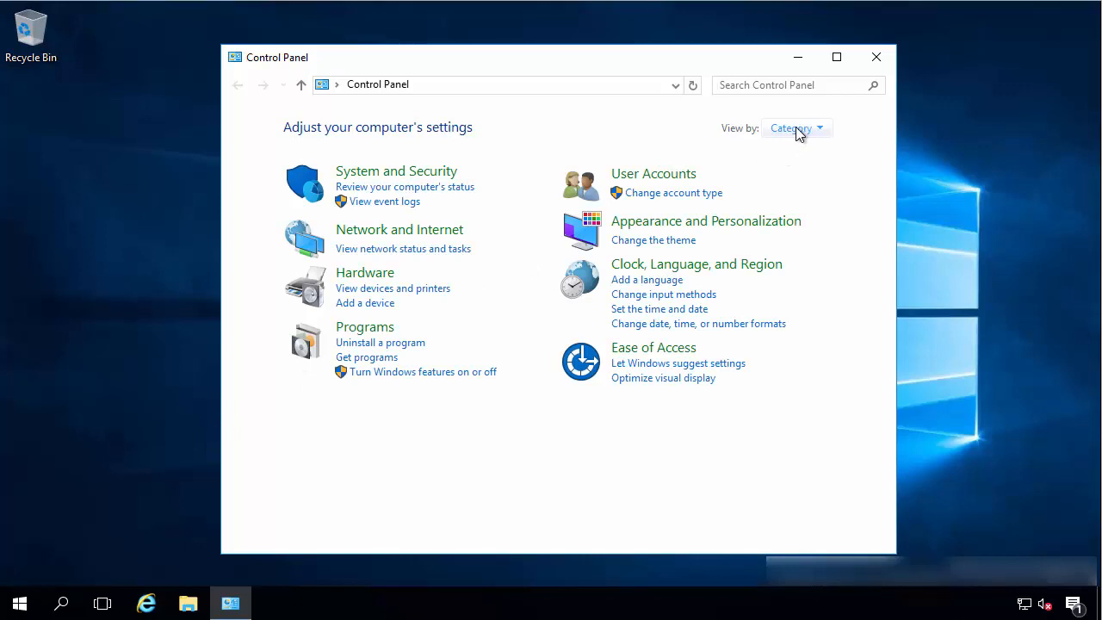
left_click(791, 127)
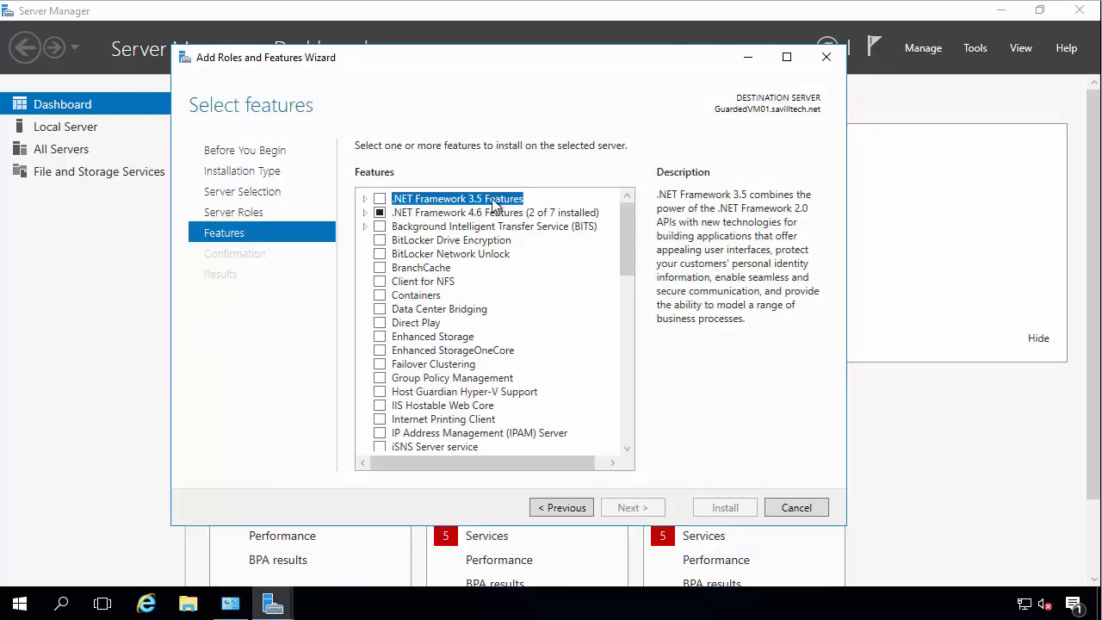
Install BitLocker Drive Encryption with its required features, then check the TPM status in TPM Management
left_click(379, 239)
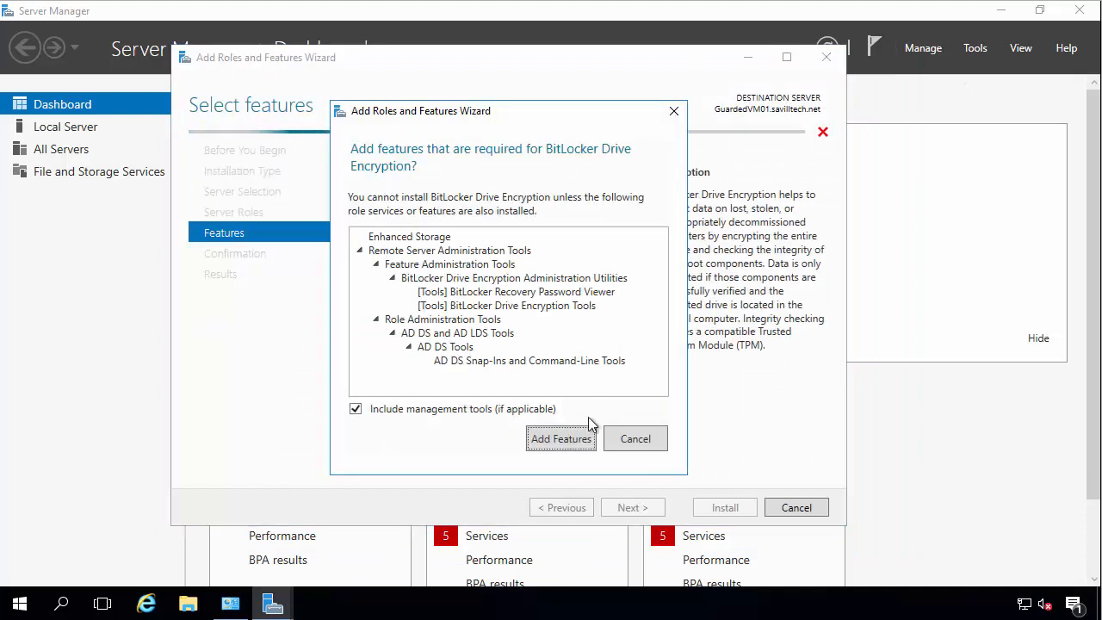
left_click(561, 440)
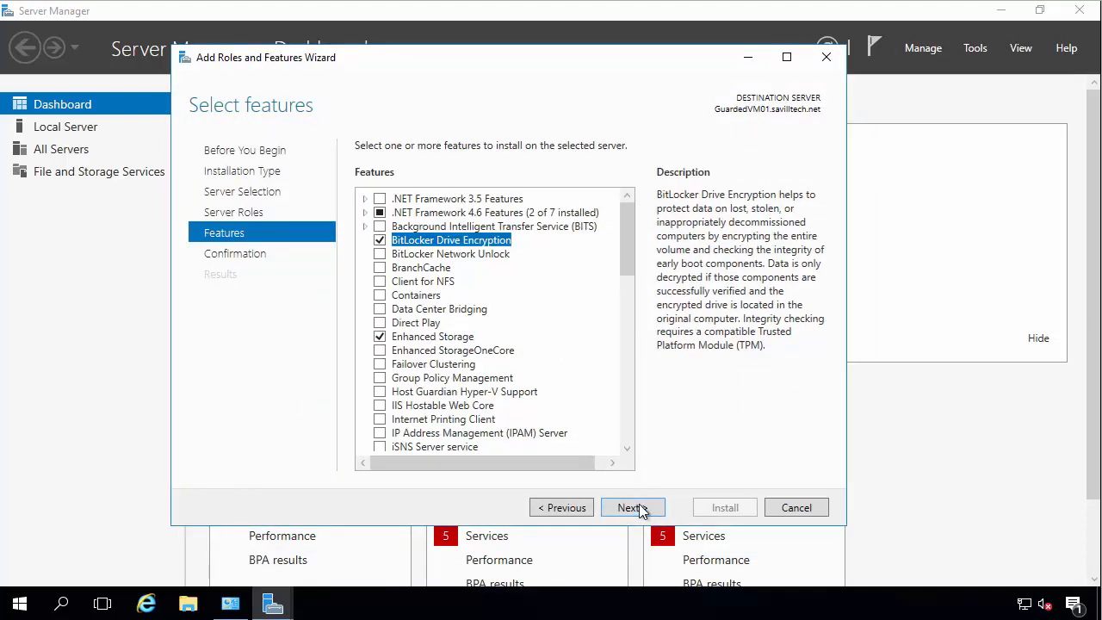
left_click(634, 506)
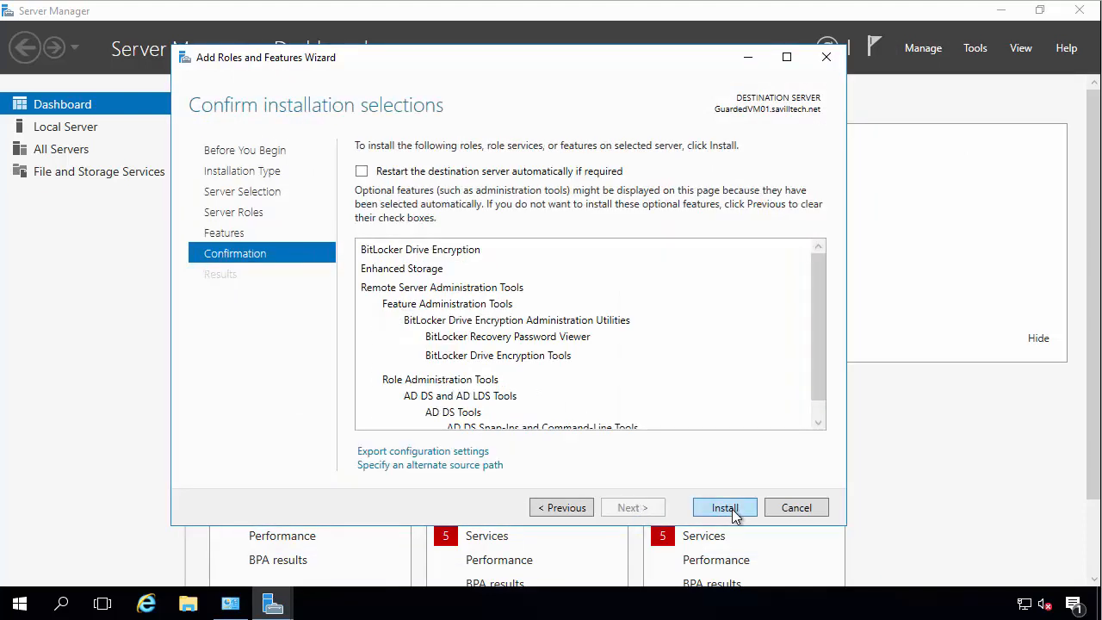
left_click(724, 507)
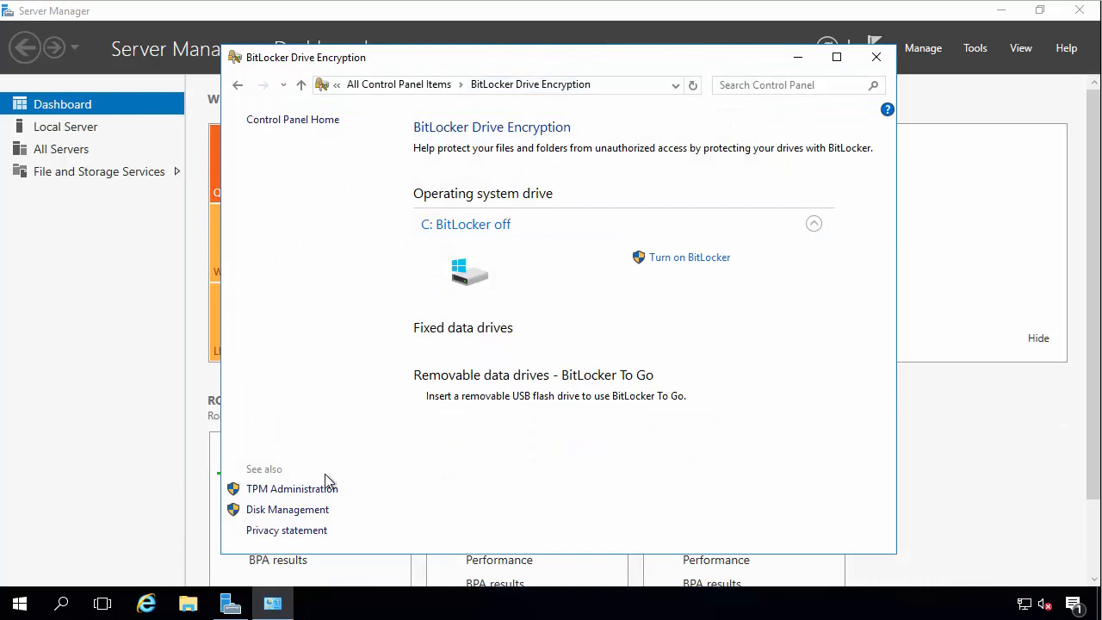
left_click(293, 489)
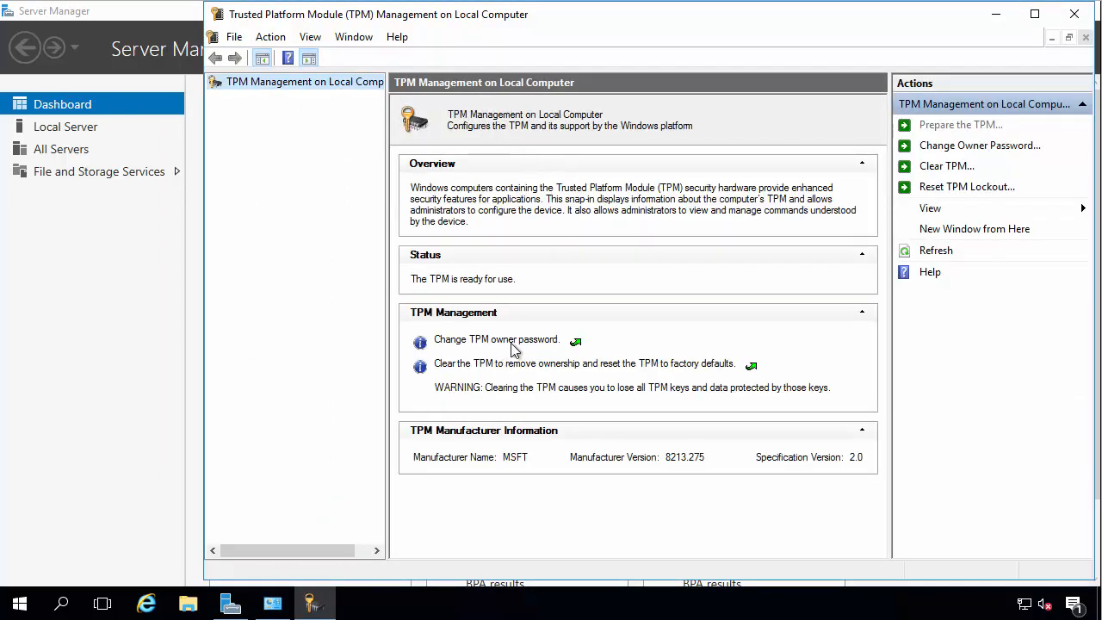
mouse_move(482, 283)
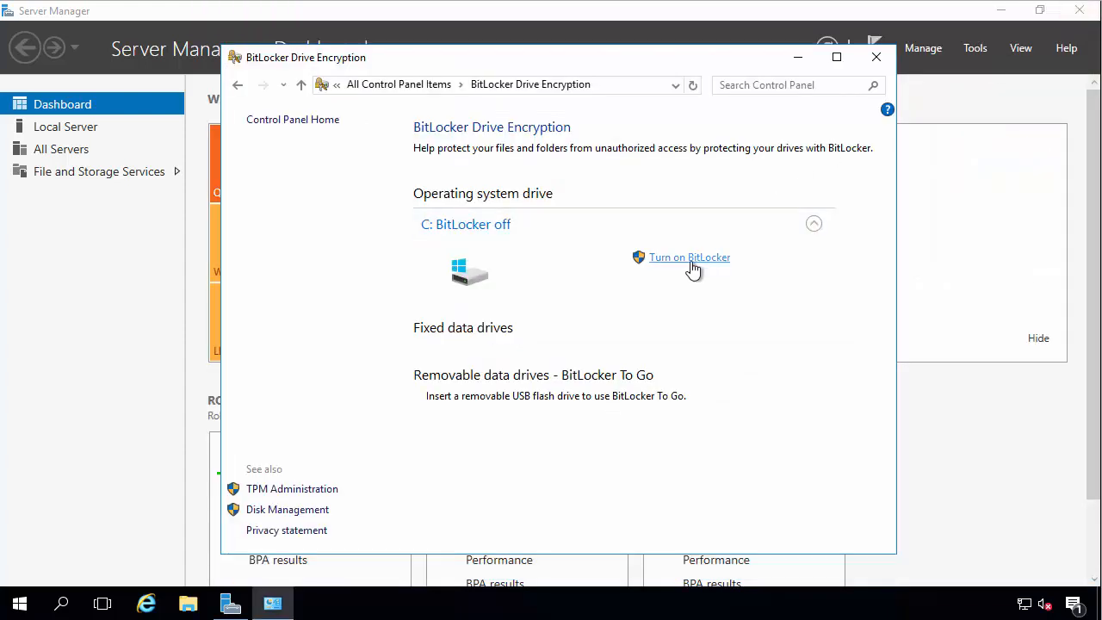
Turn on BitLocker for drive C:, saving the recovery key to a file on the desktop and running the system check
left_click(689, 256)
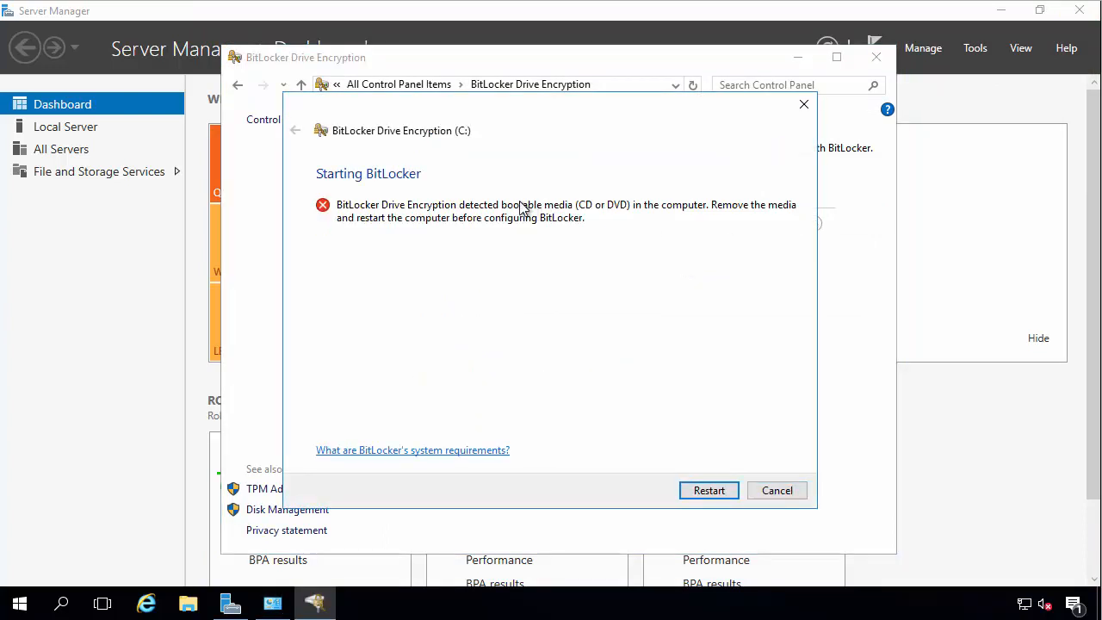
mouse_move(318, 119)
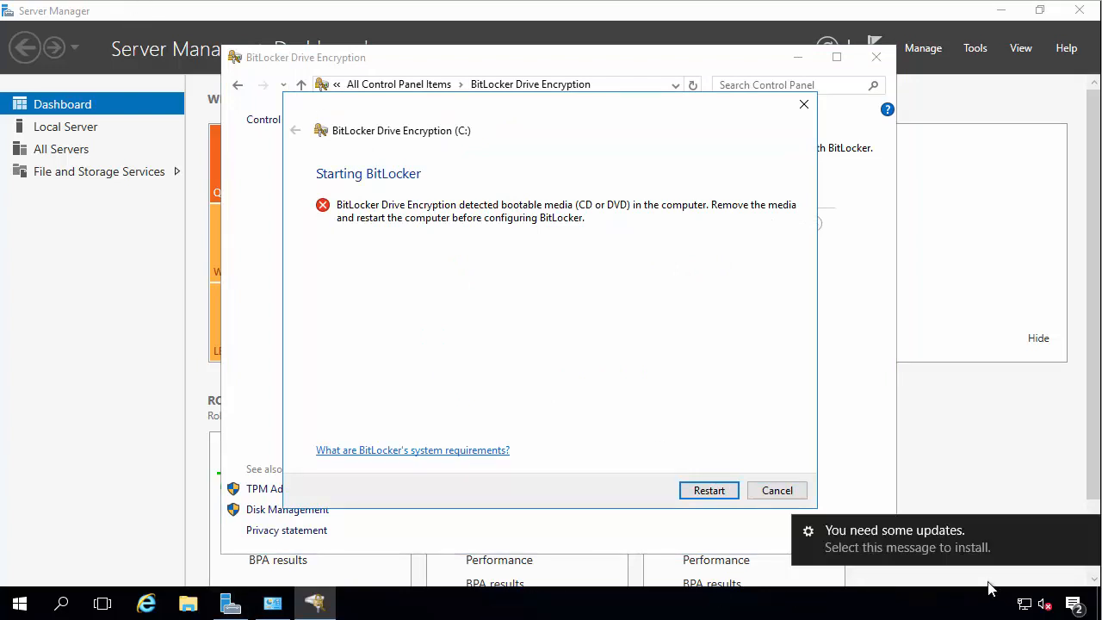
left_click(709, 489)
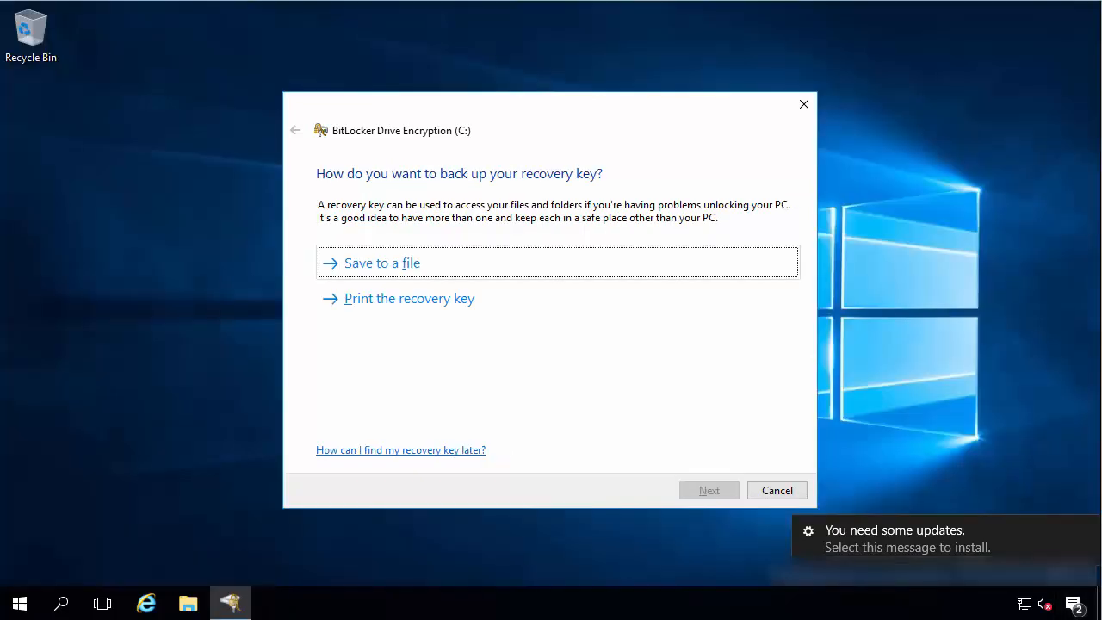
mouse_move(390, 264)
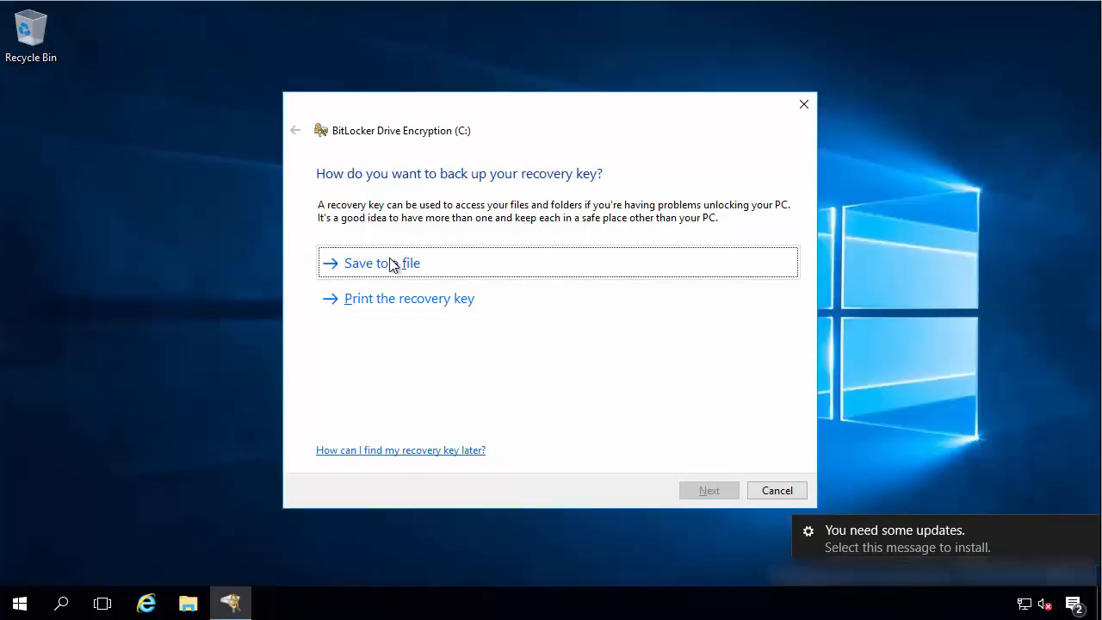
mouse_move(422, 276)
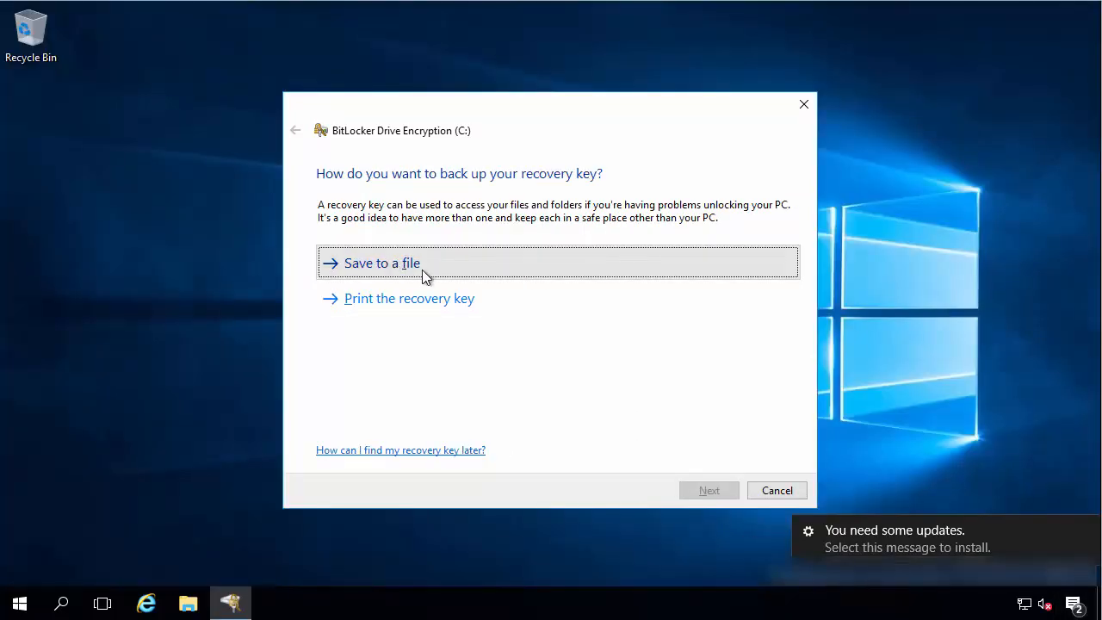
left_click(382, 262)
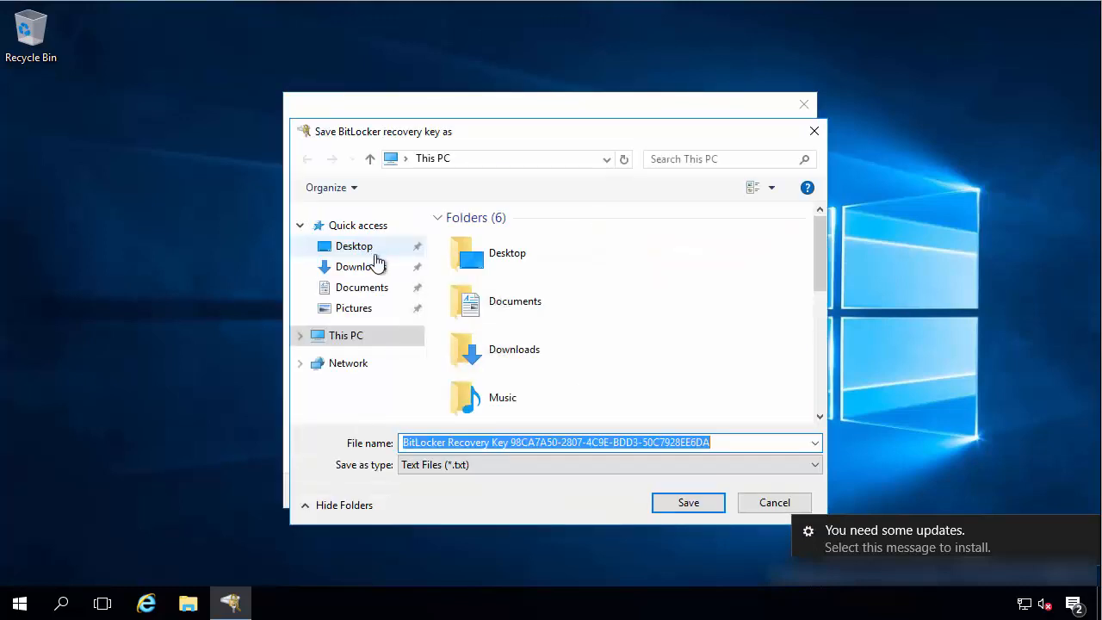
left_click(689, 503)
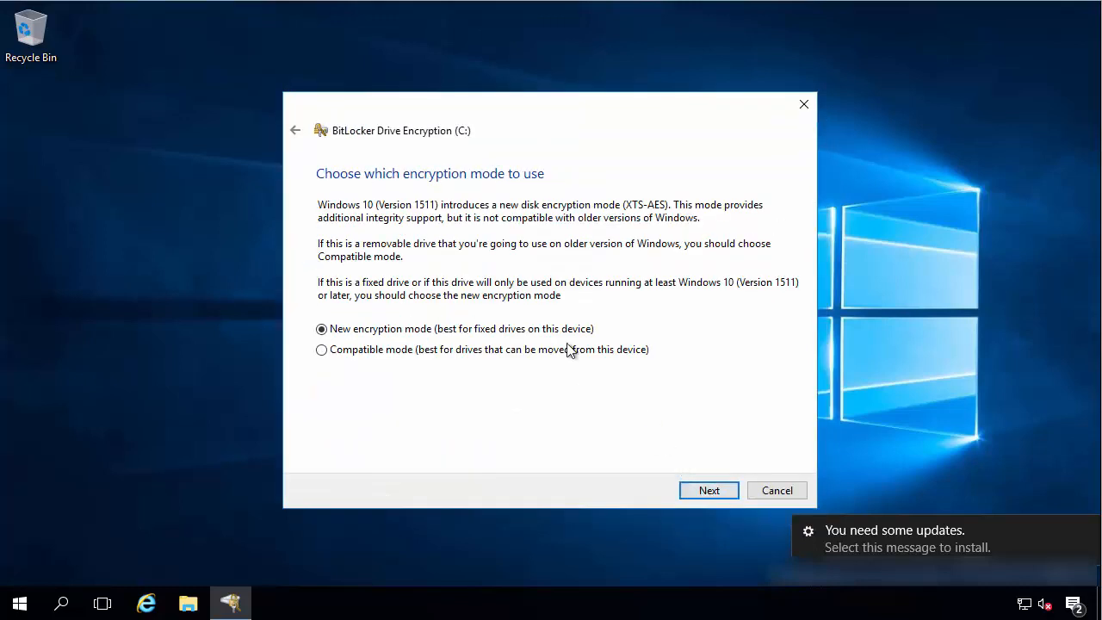
left_click(710, 490)
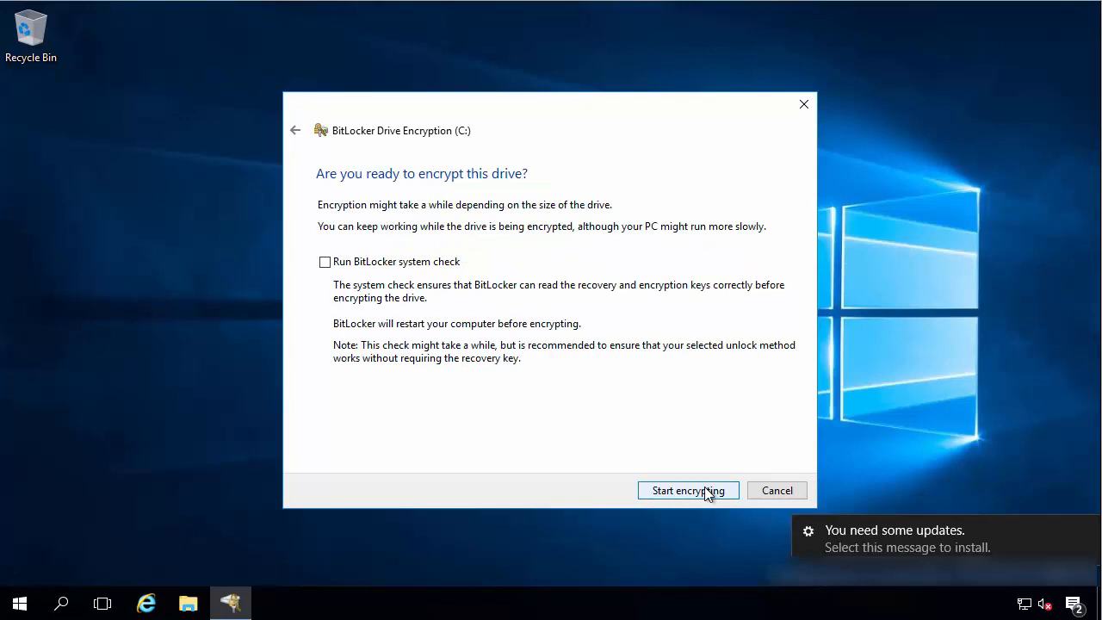
left_click(324, 262)
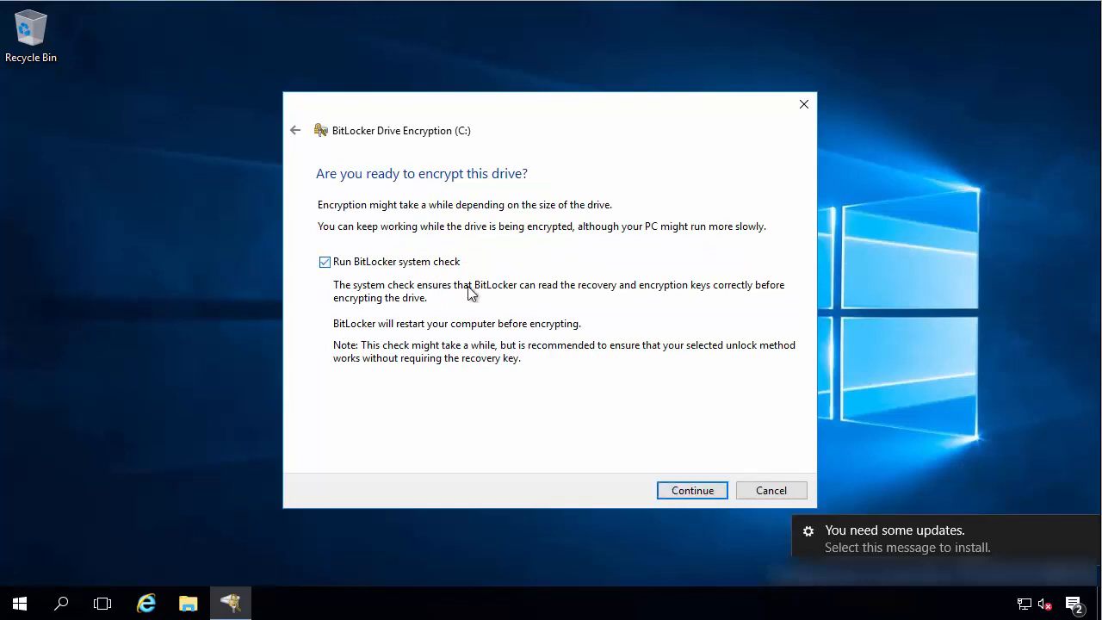
left_click(693, 489)
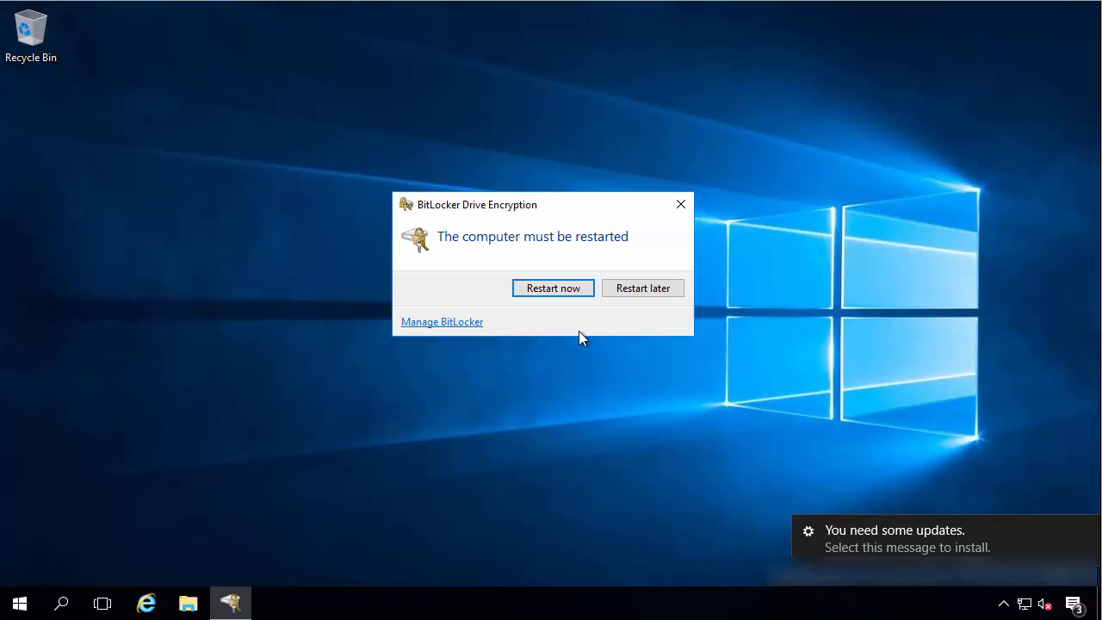
mouse_move(641, 498)
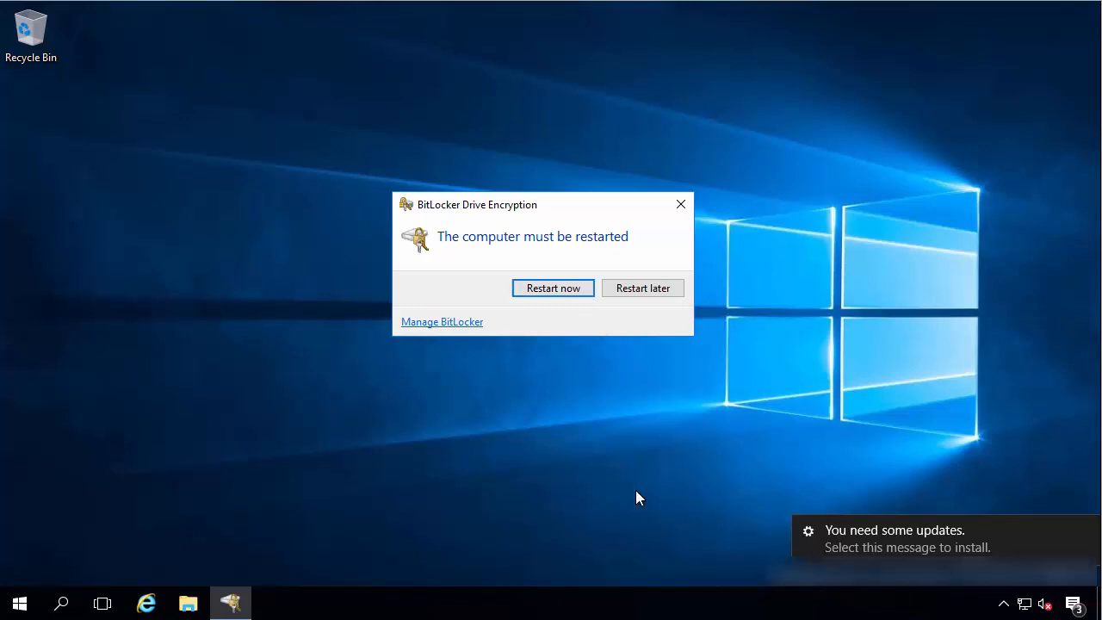